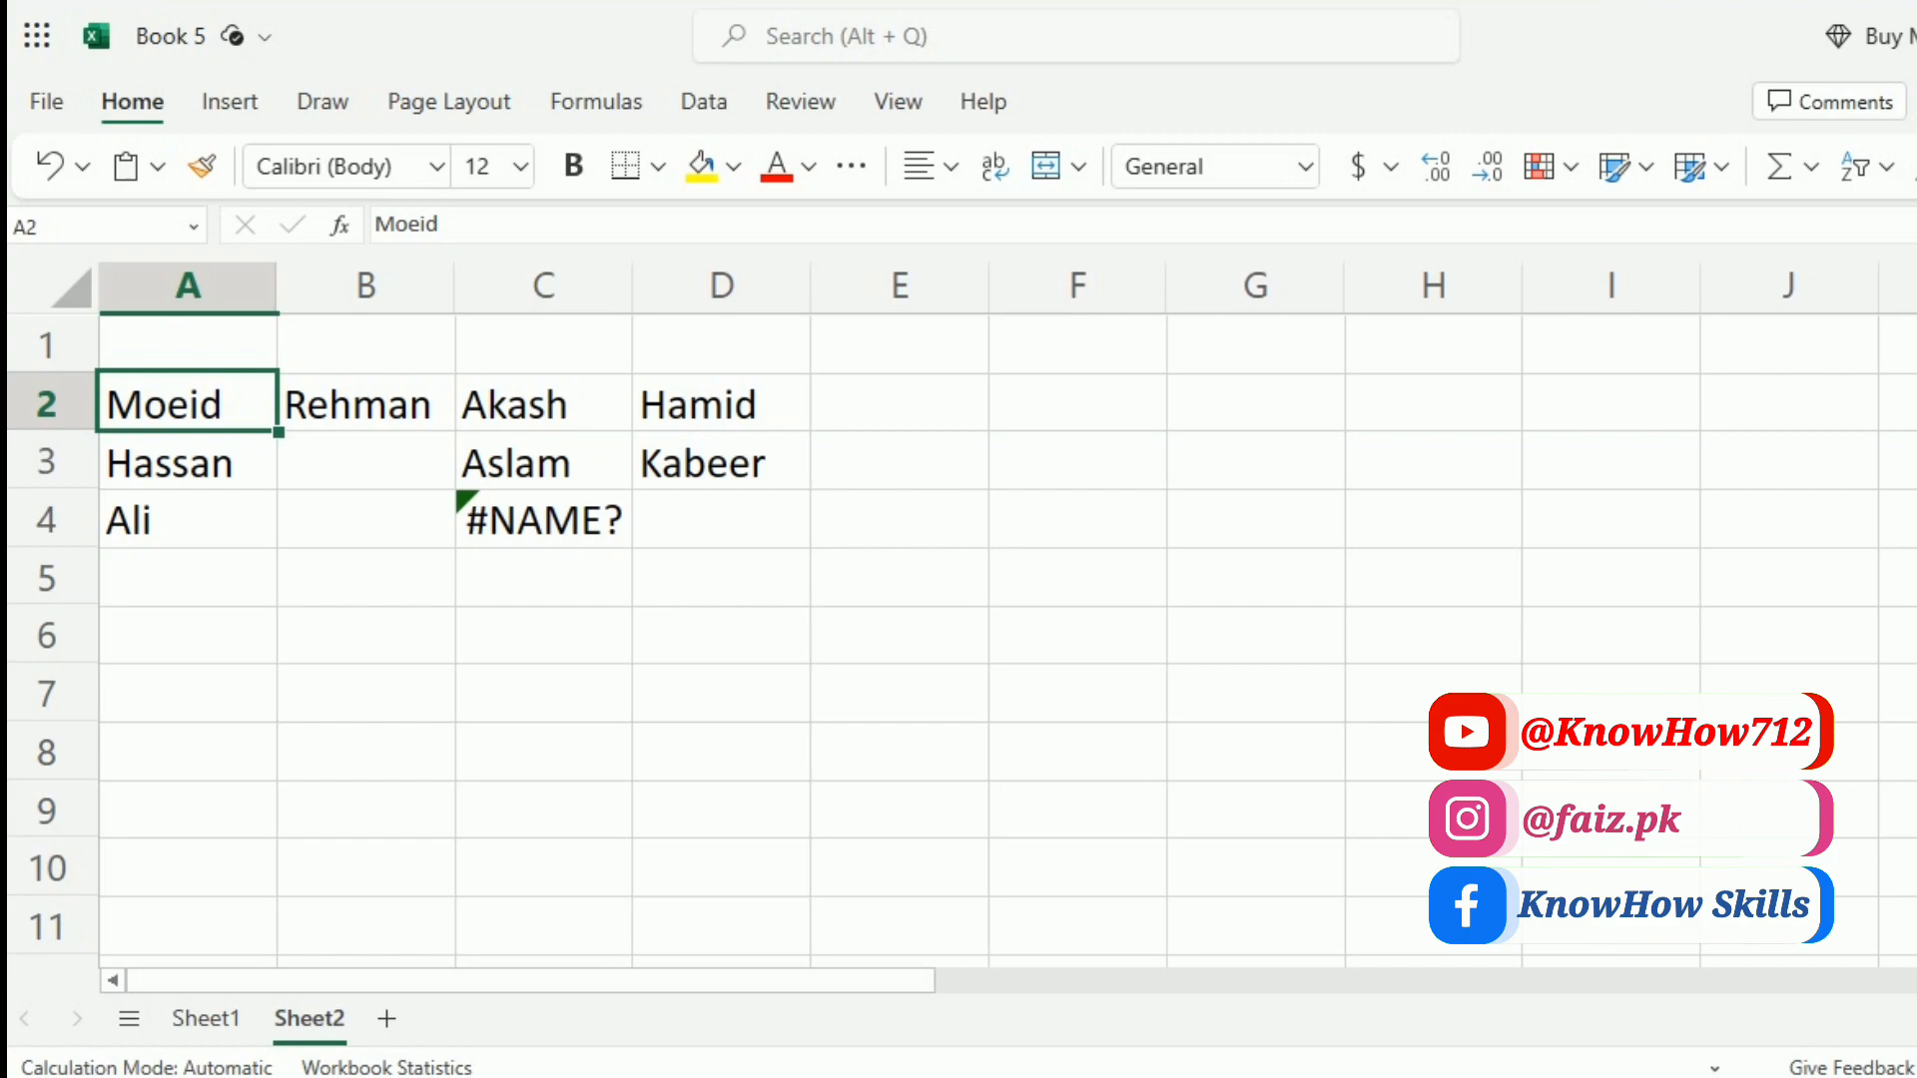
# - Point out the names Rehman and Moeid in the A2:D4 block
pyautogui.click(919, 707)
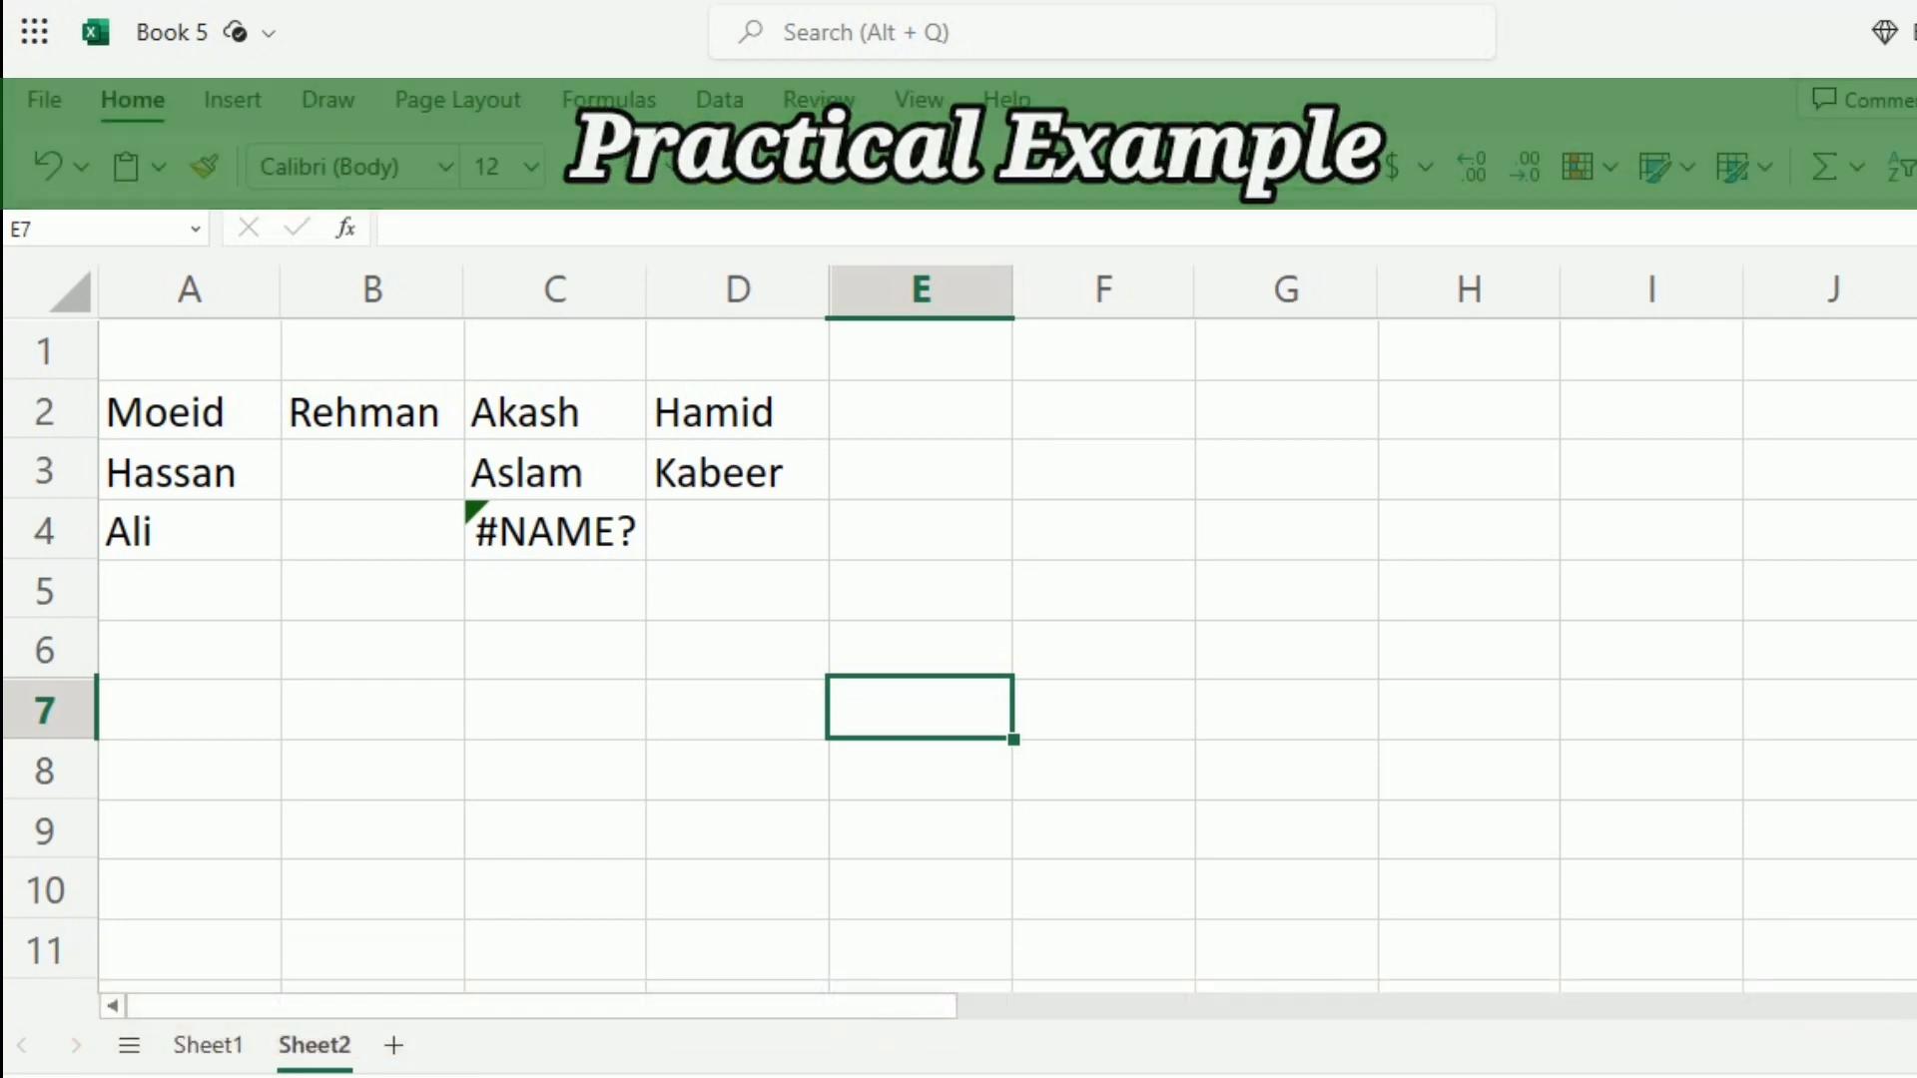
pyautogui.click(354, 407)
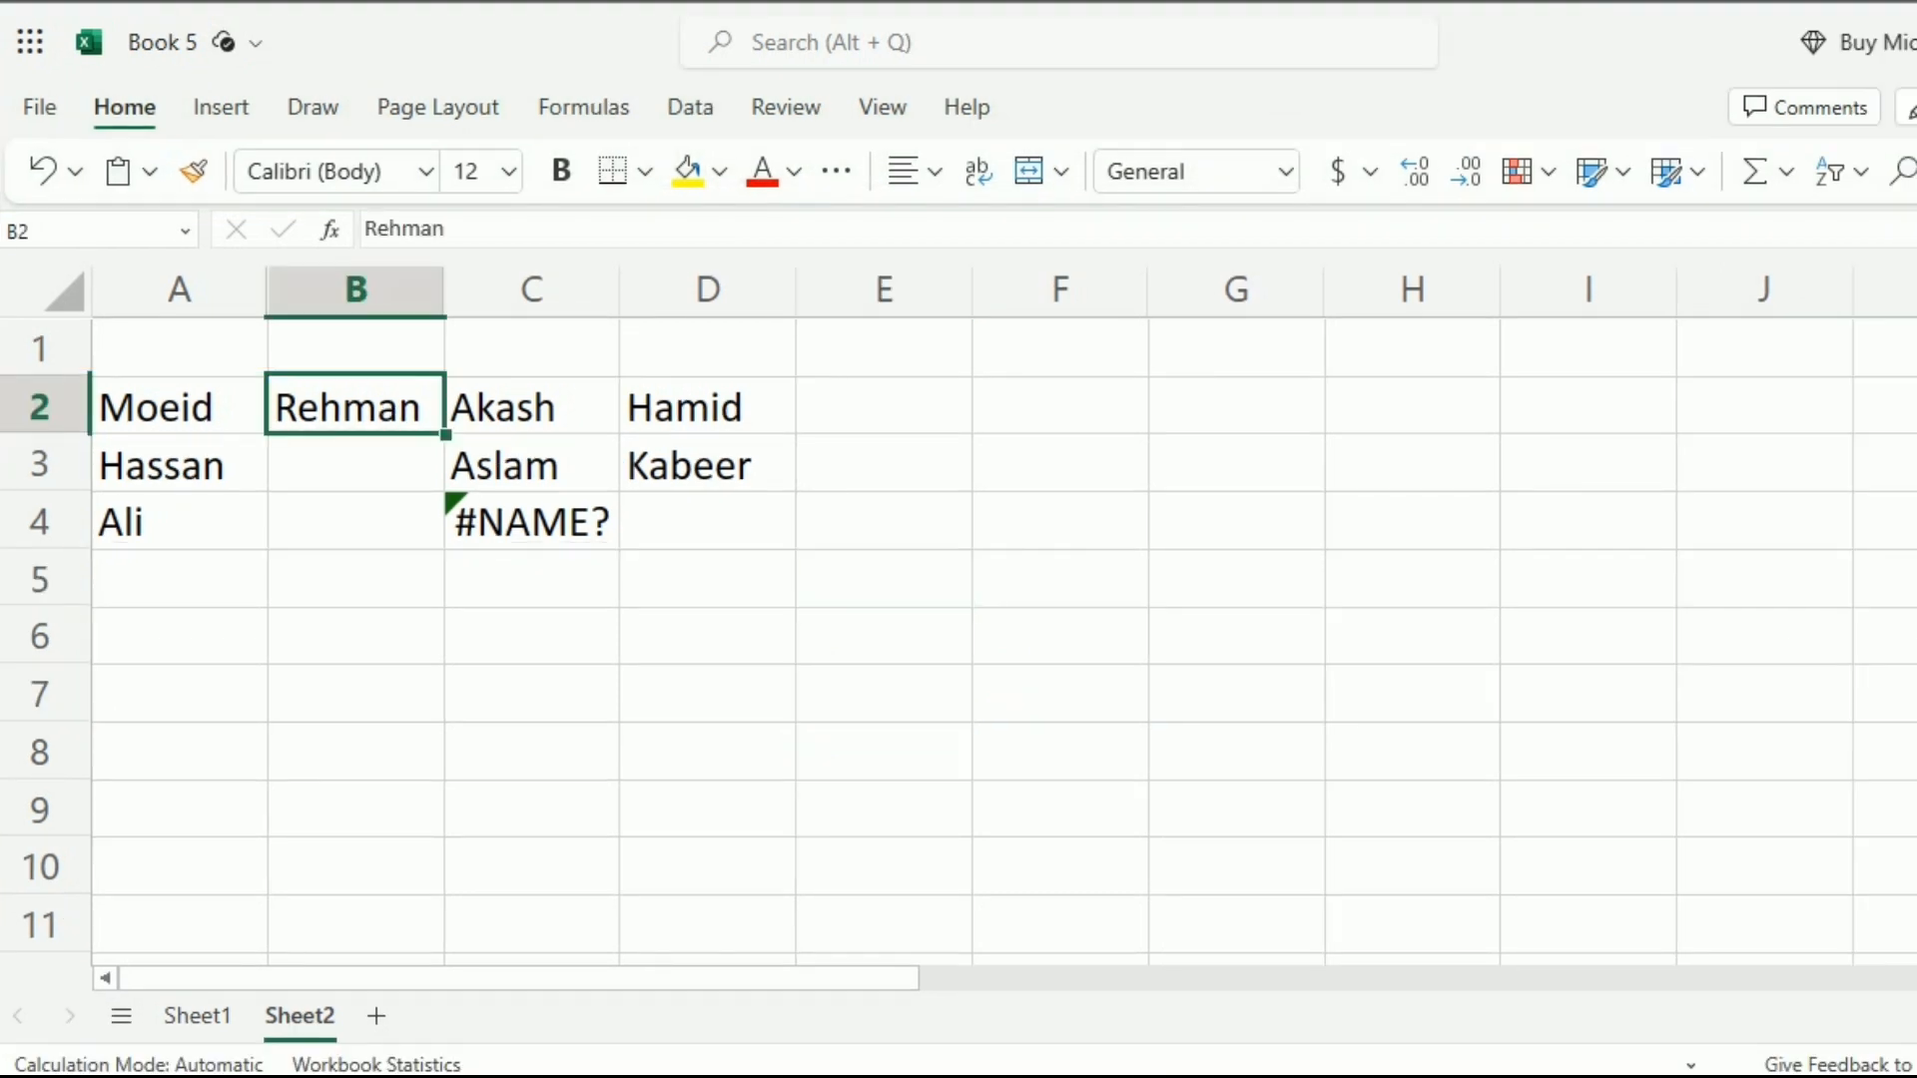
pyautogui.click(177, 407)
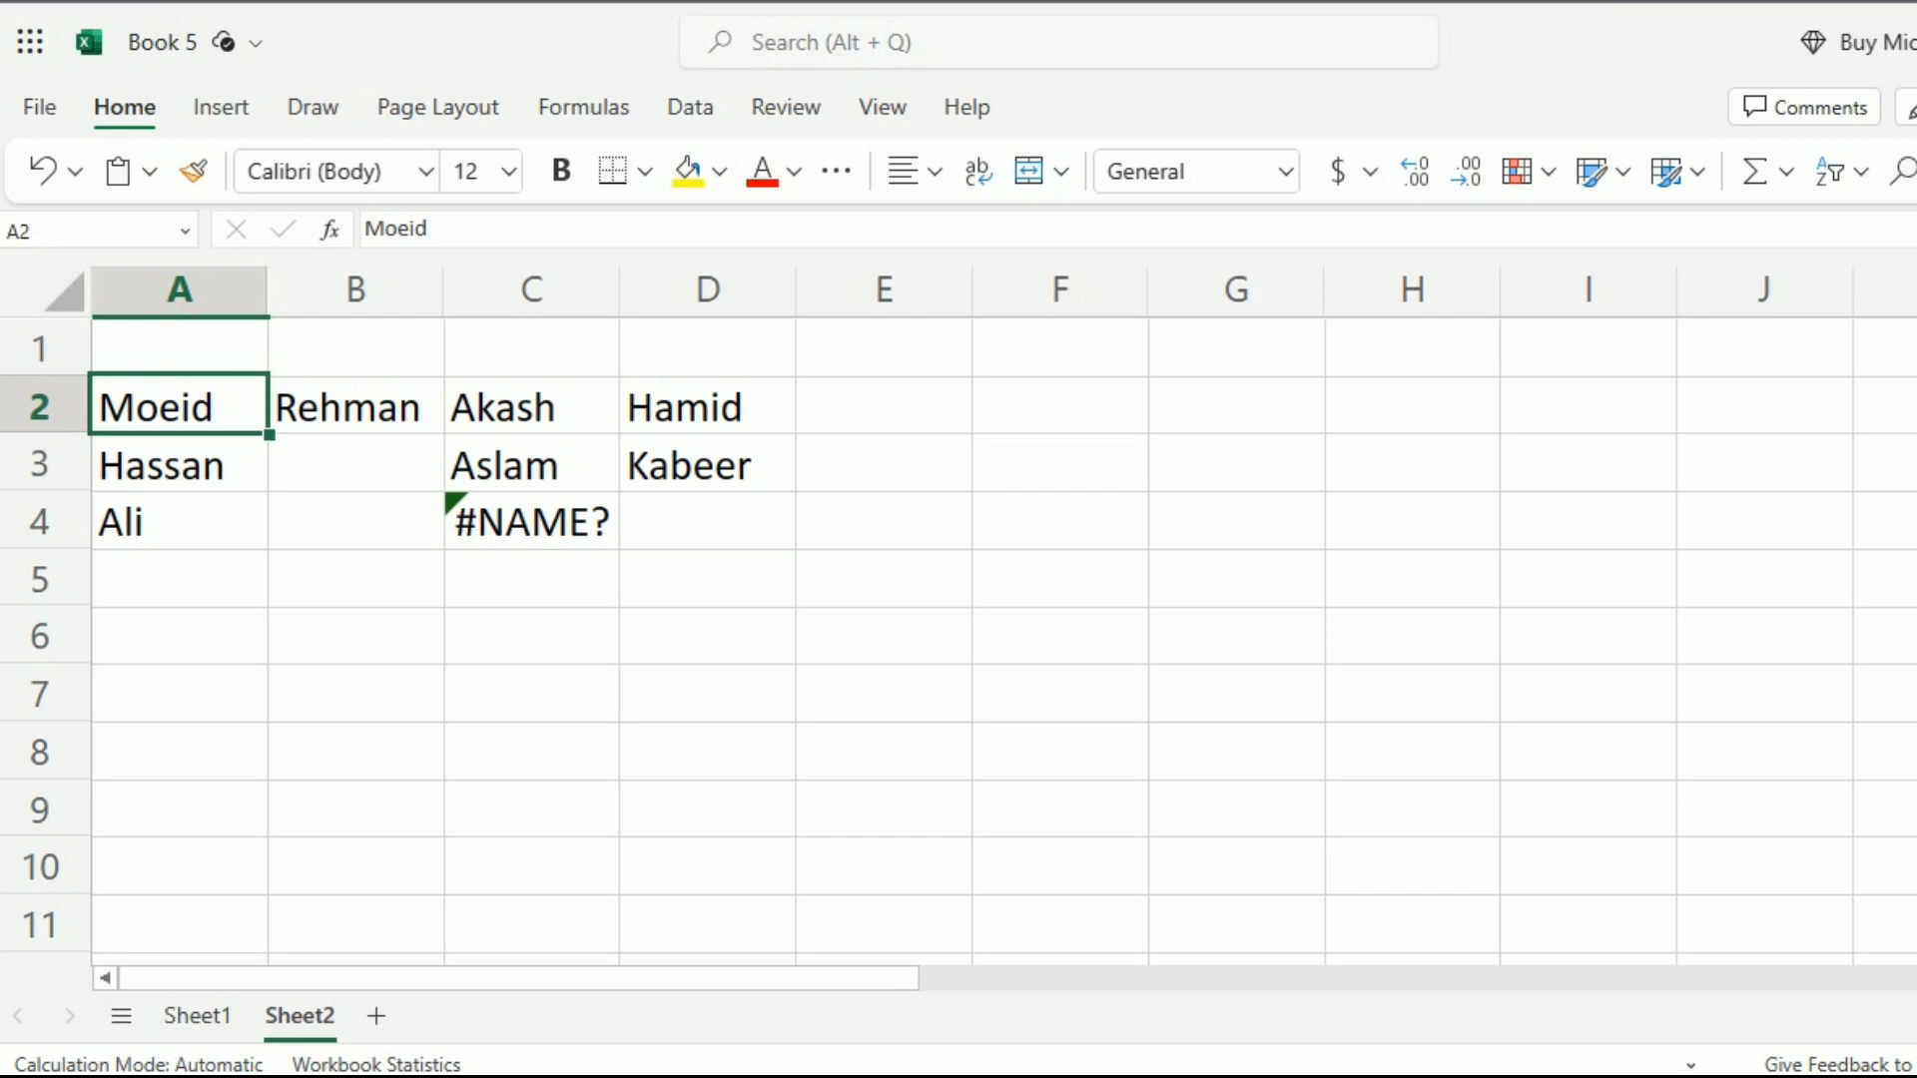
# - Begin a =TOROW( formula in cell E5
pyautogui.click(882, 576)
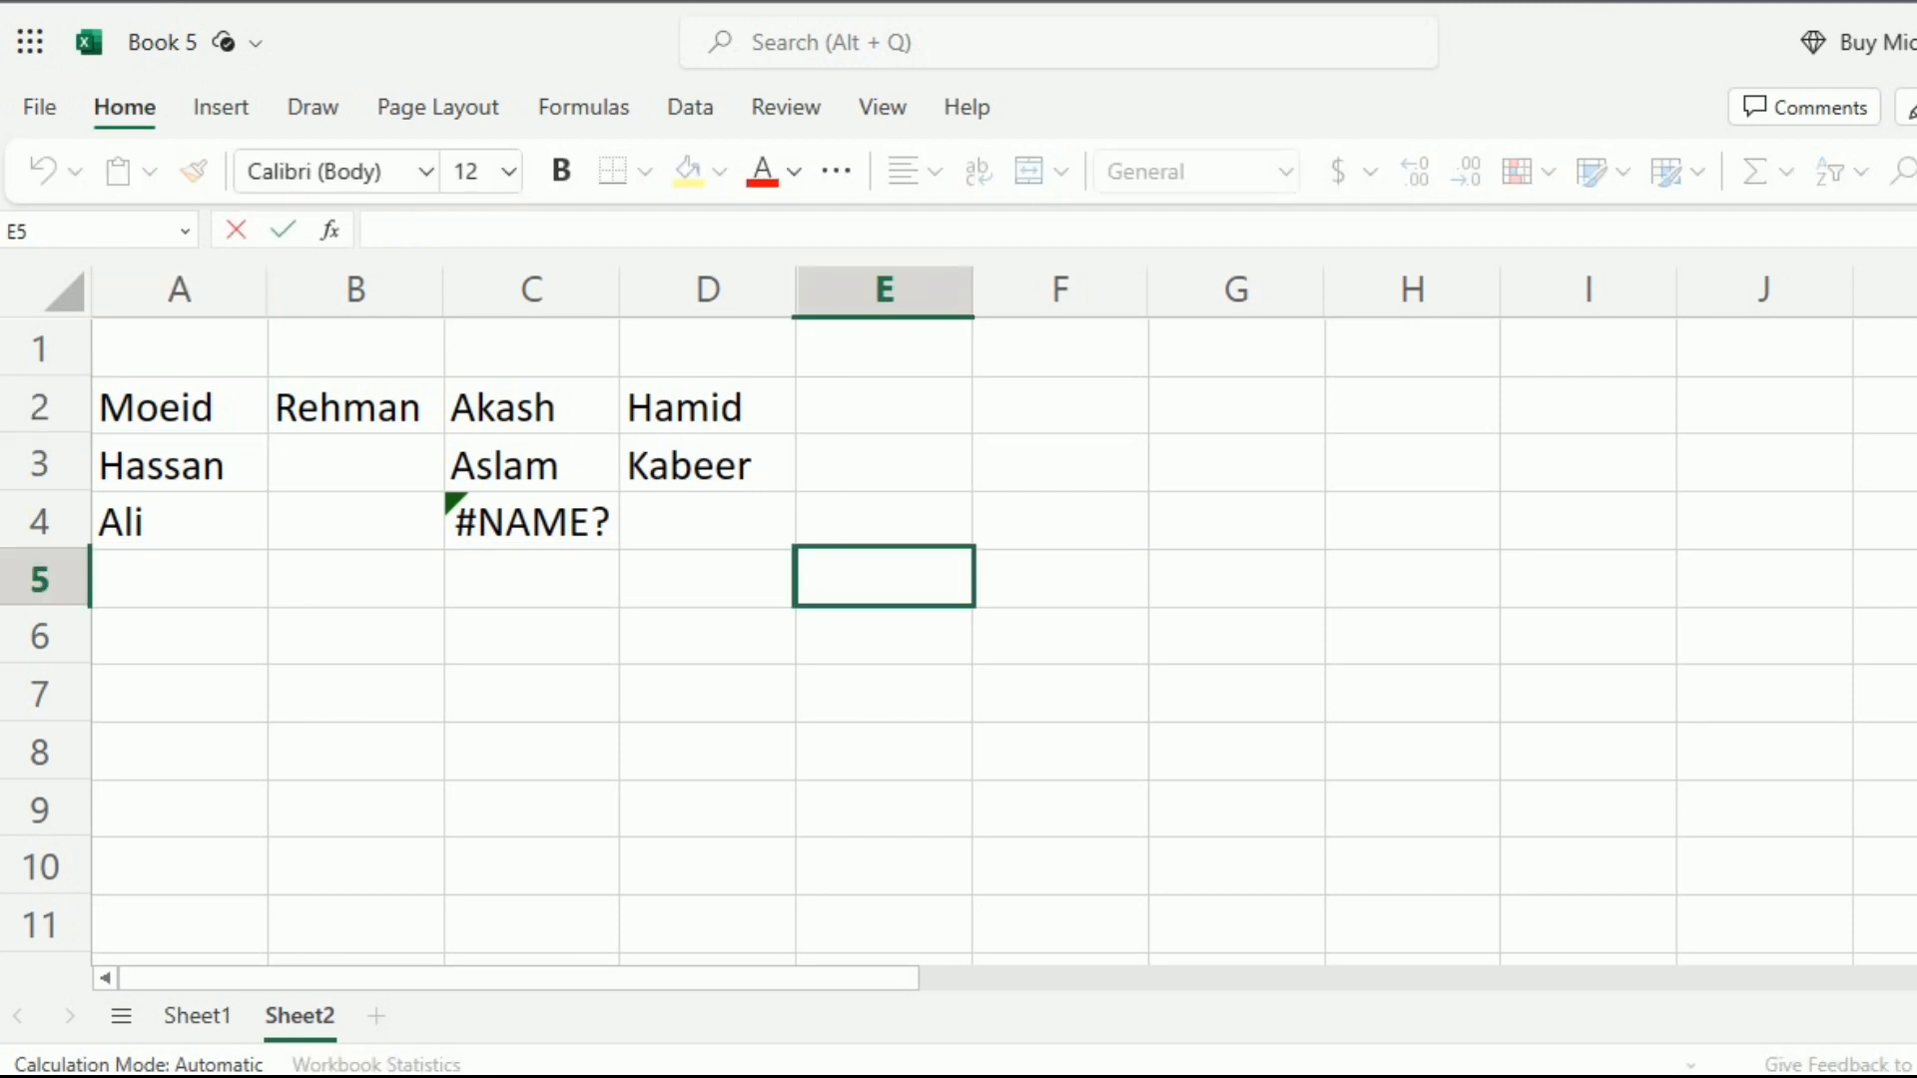
pyautogui.write('=t')
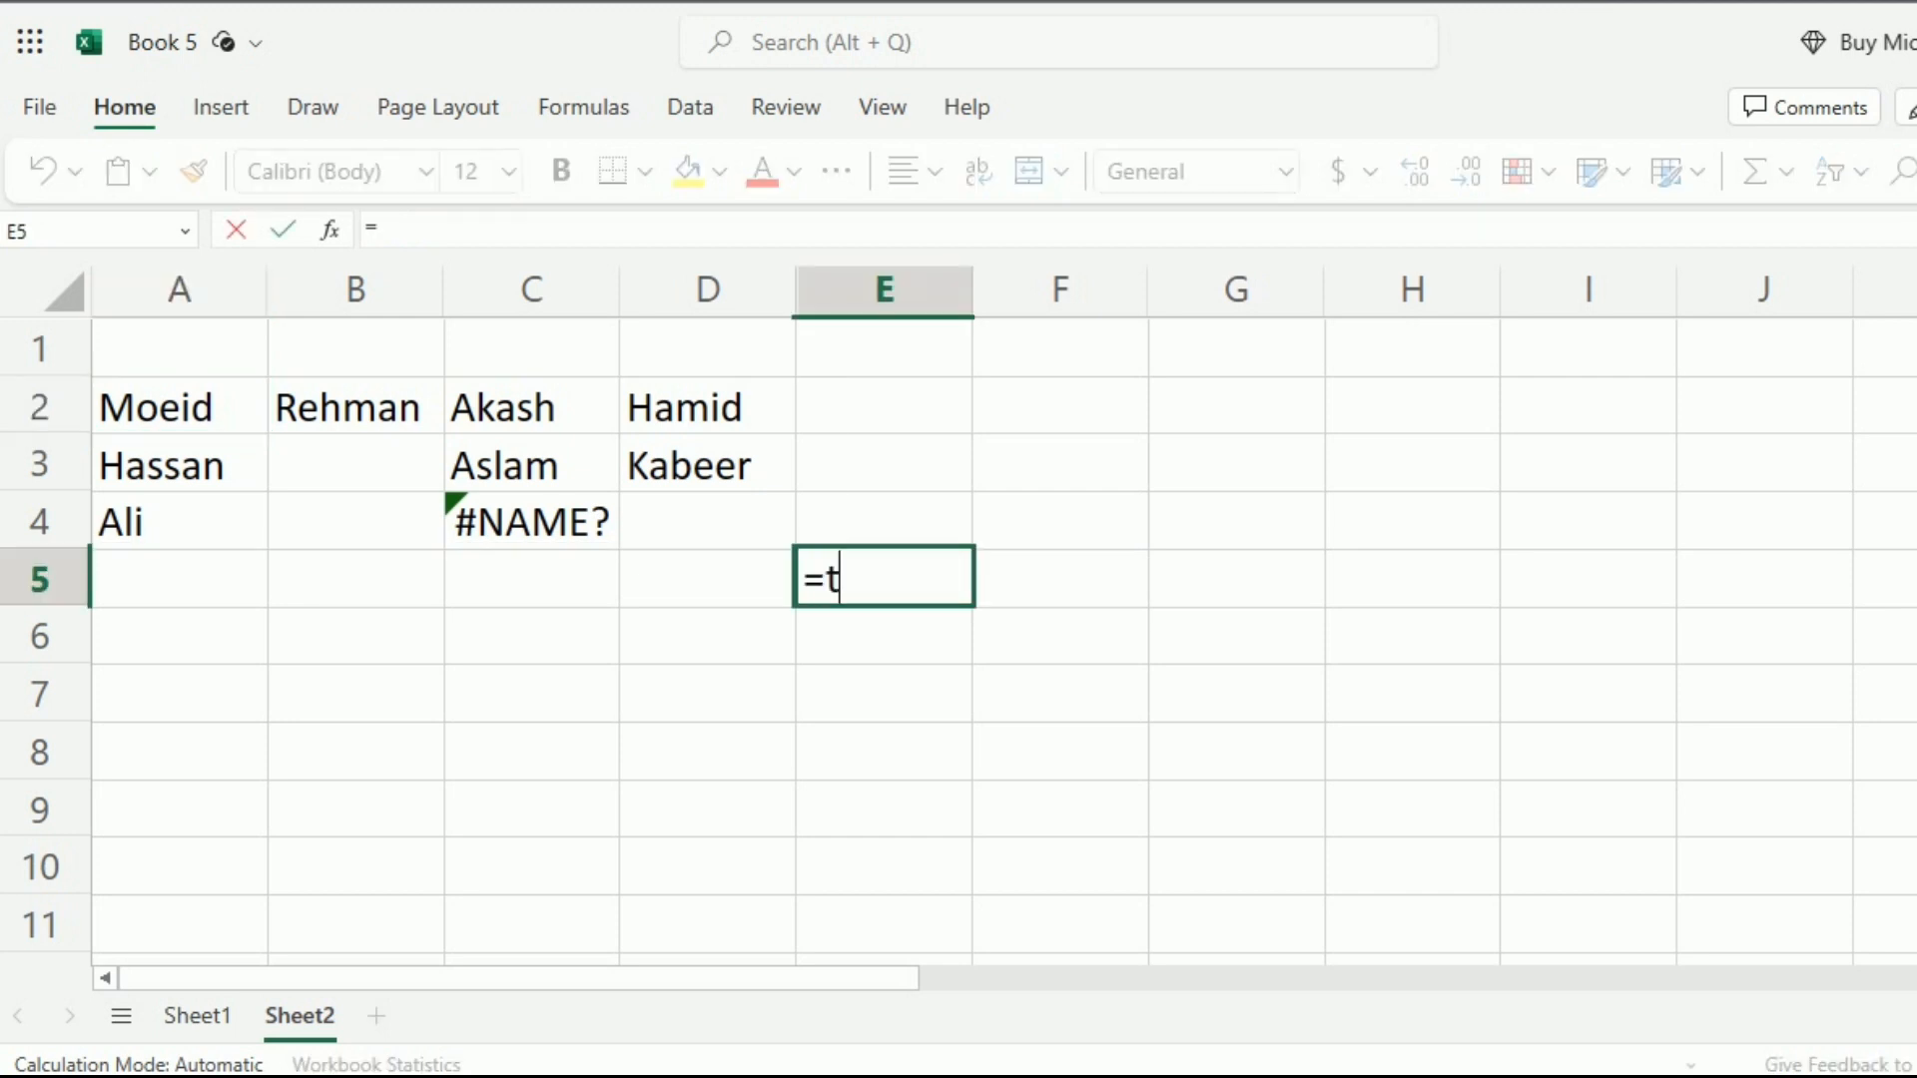
pyautogui.write('orow')
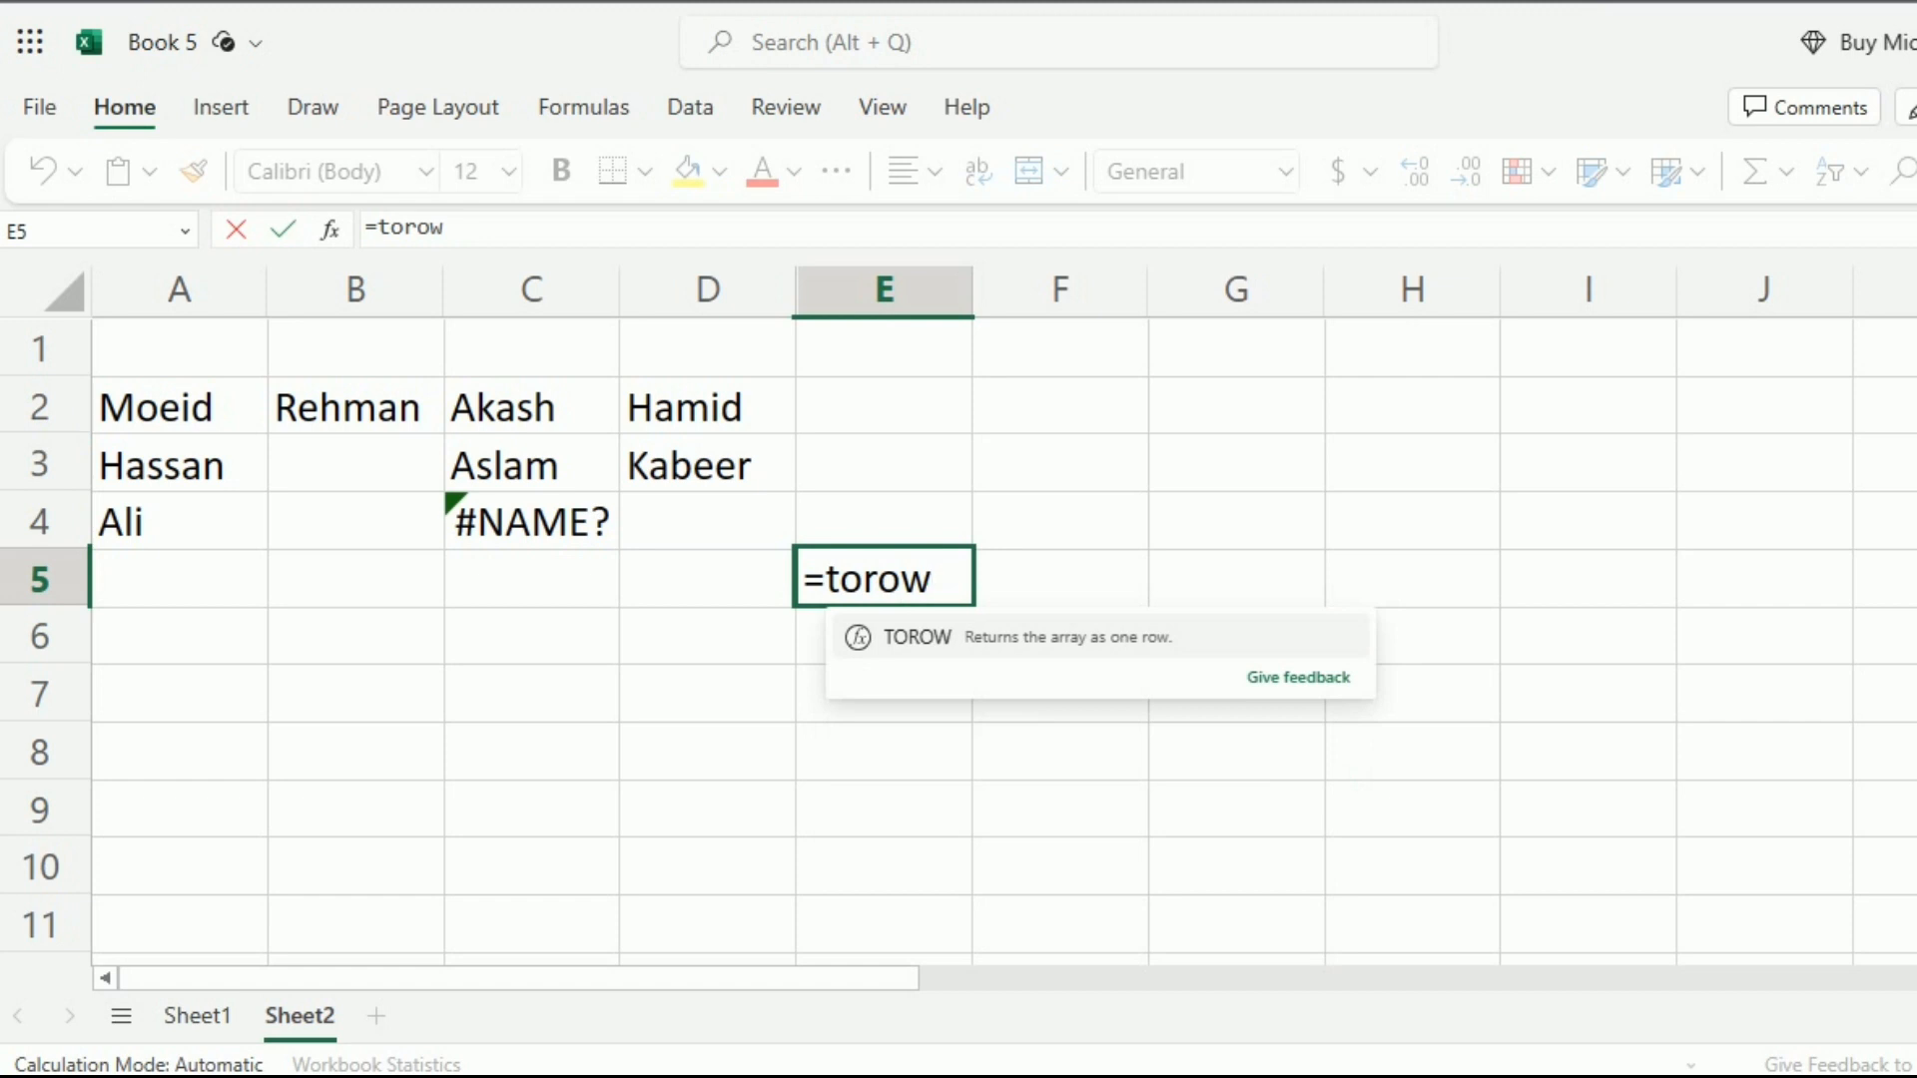
pyautogui.write('(')
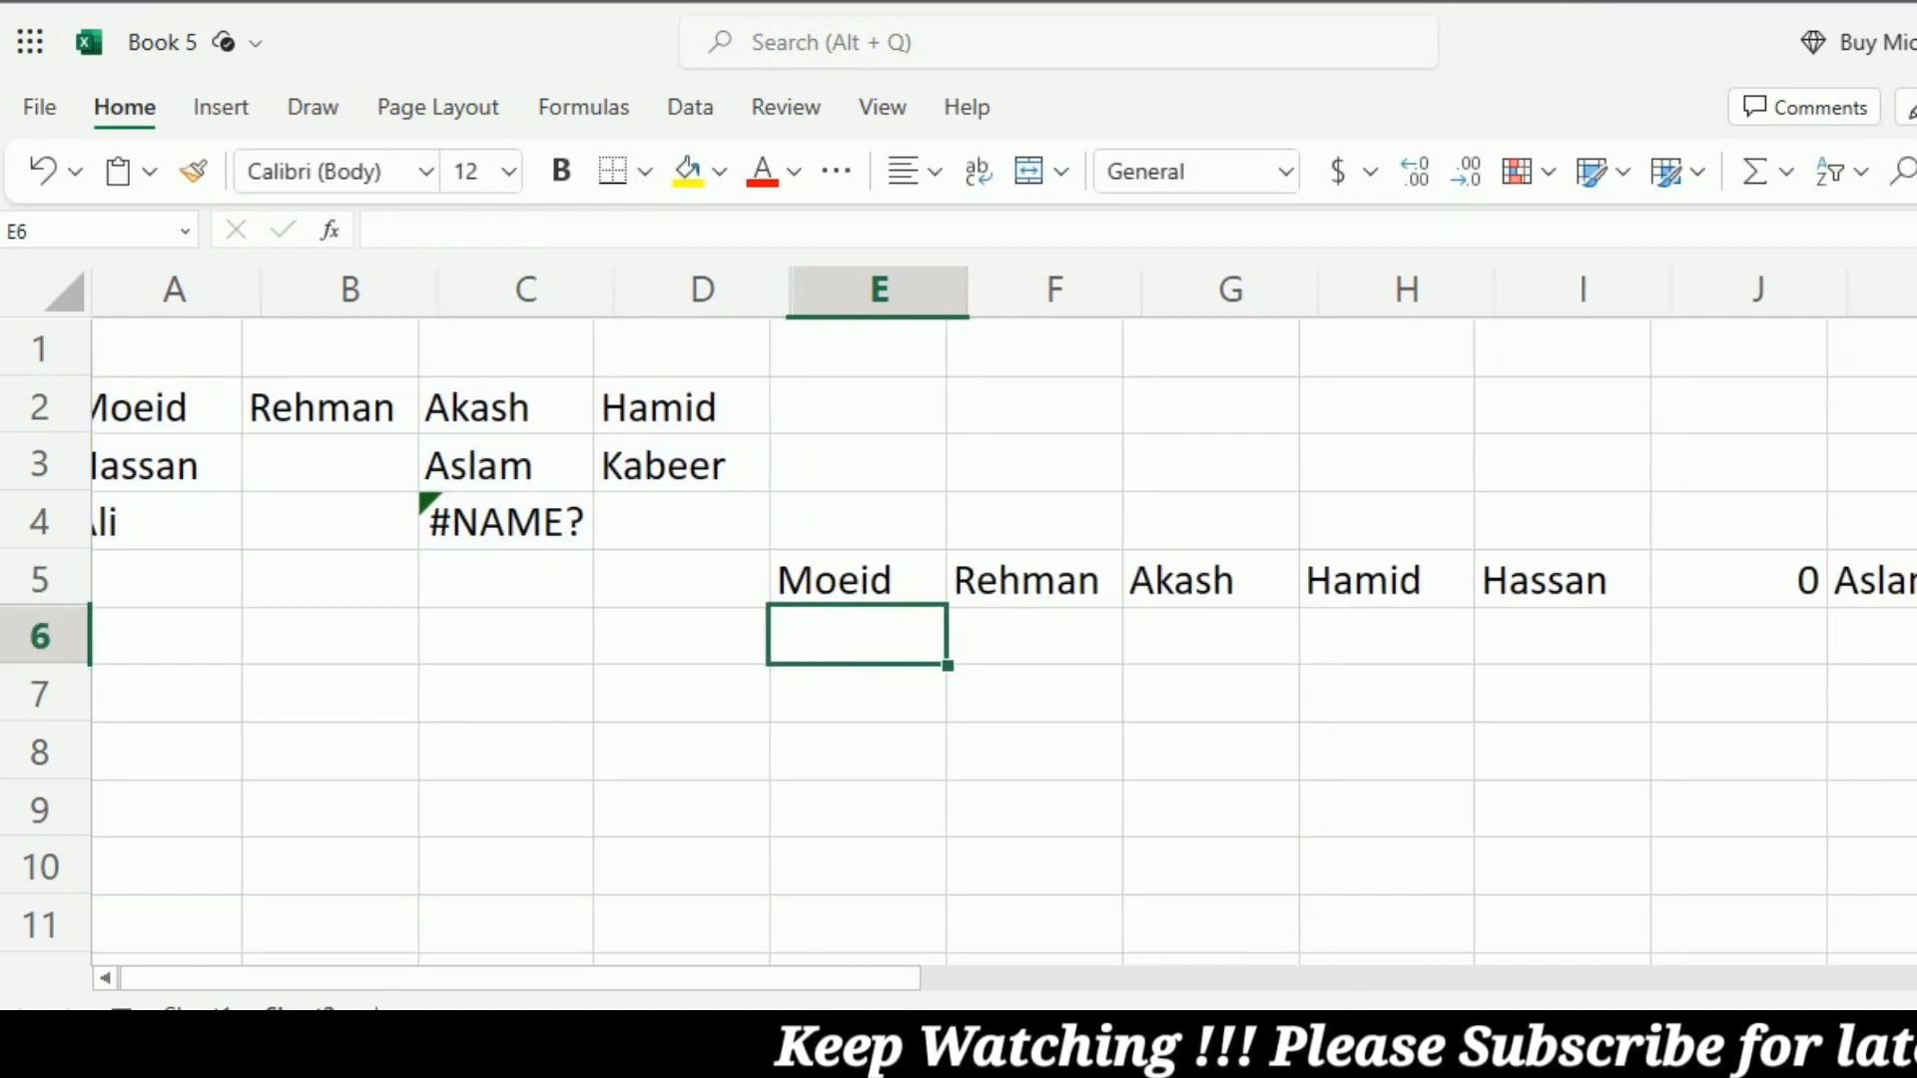
pyautogui.hscroll(3)
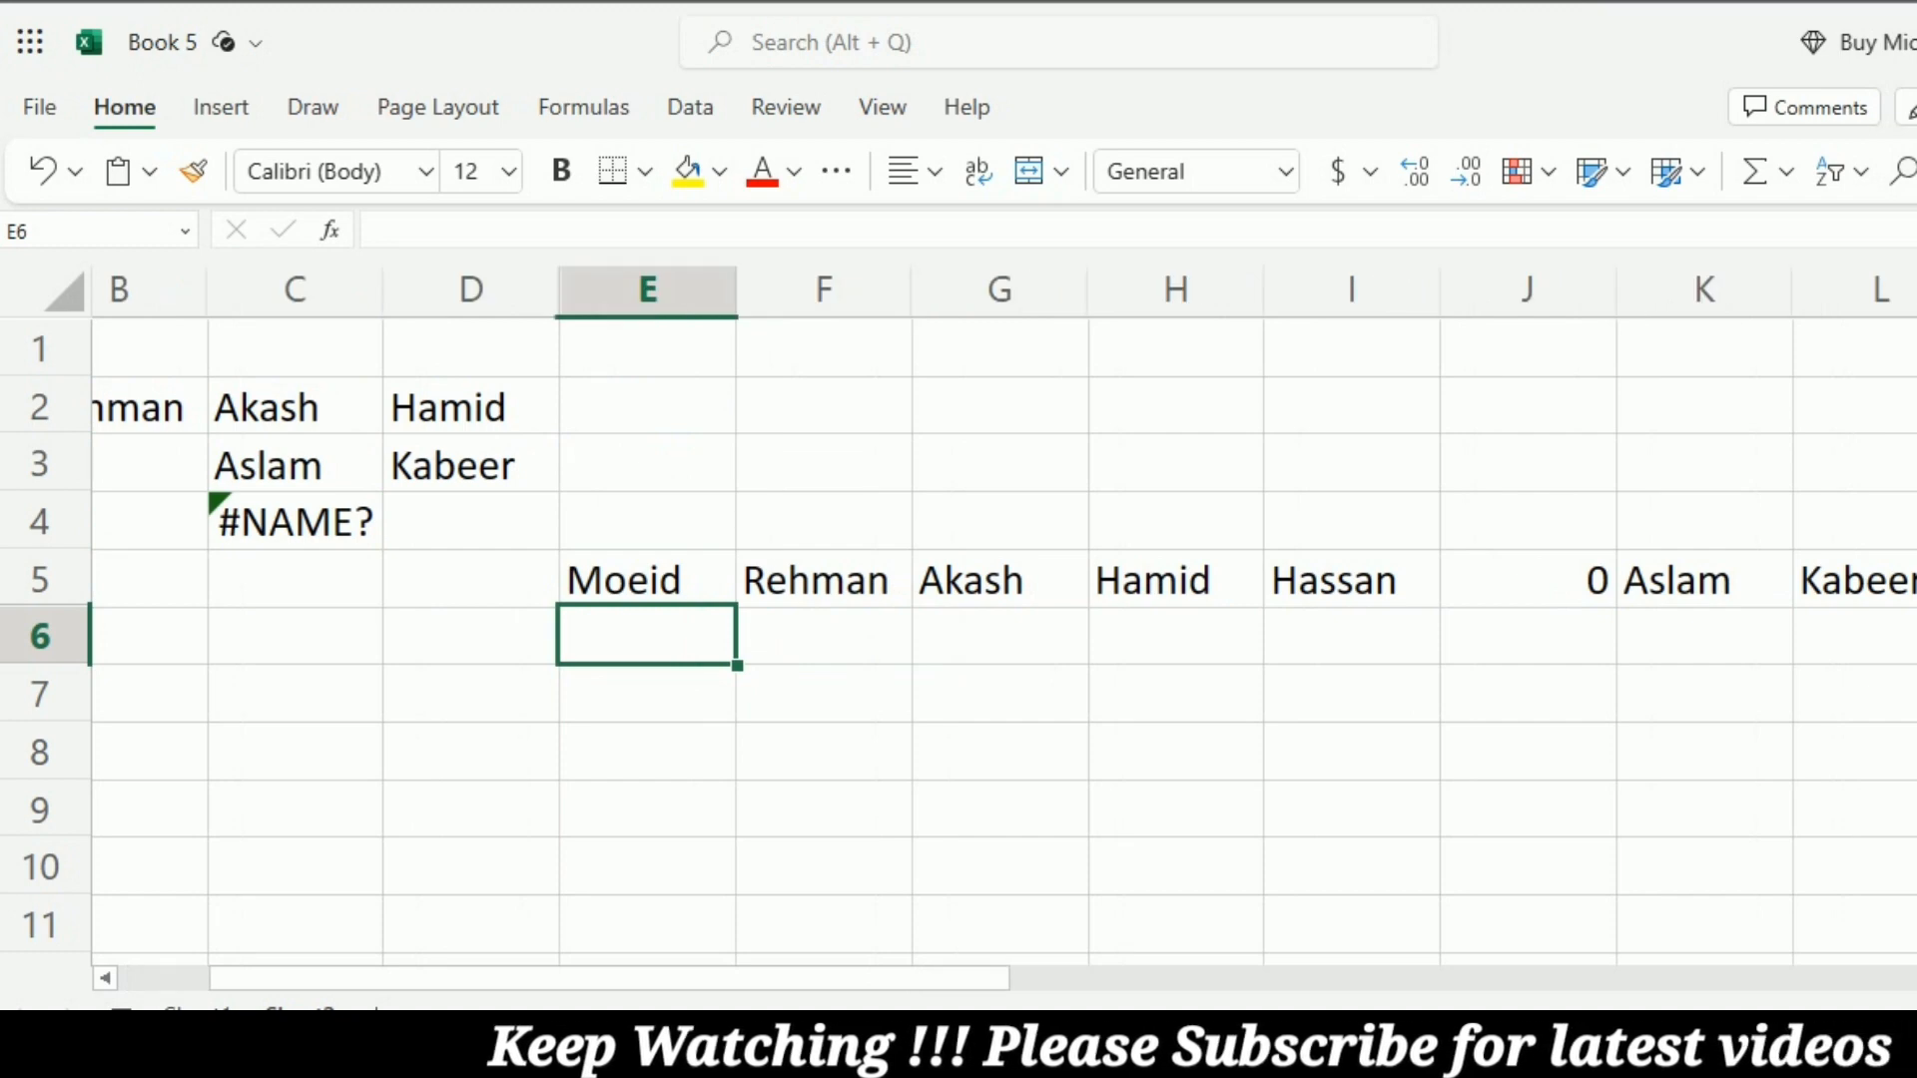
pyautogui.hscroll(3)
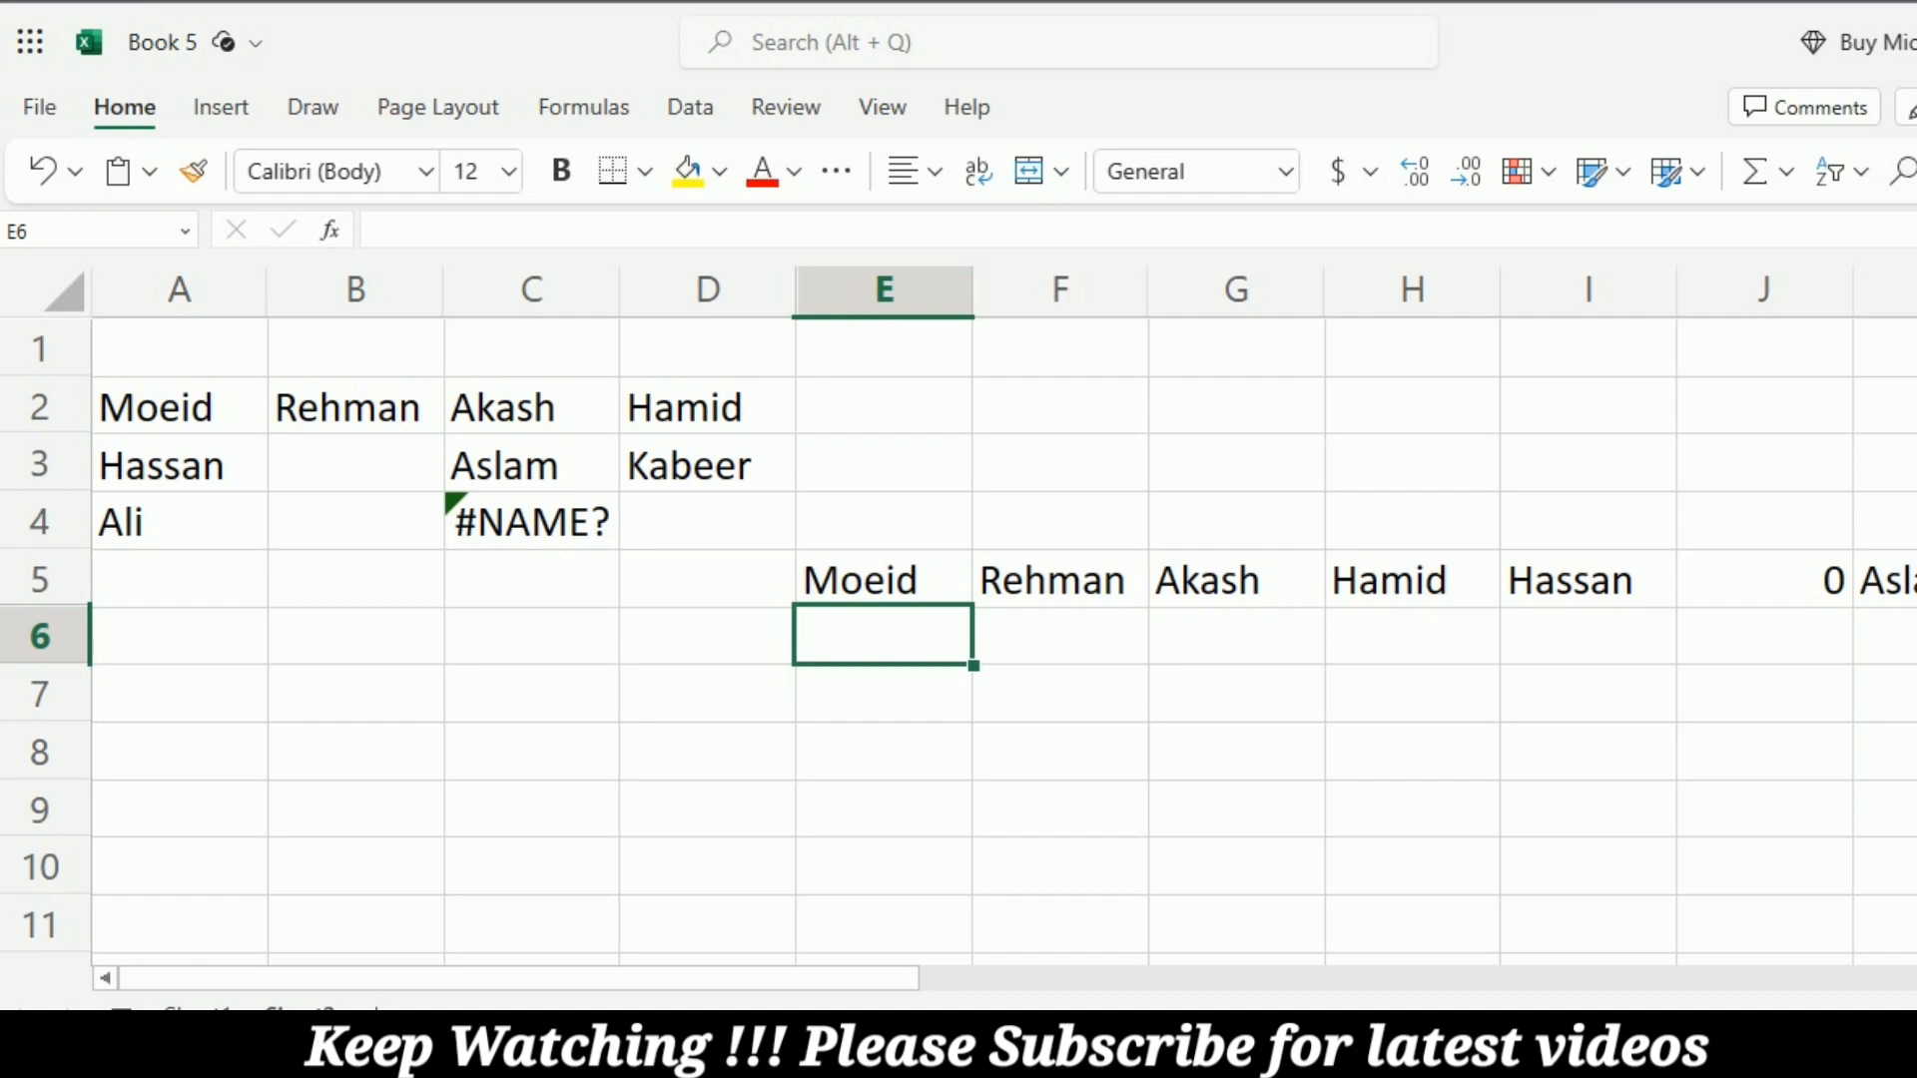
pyautogui.click(883, 578)
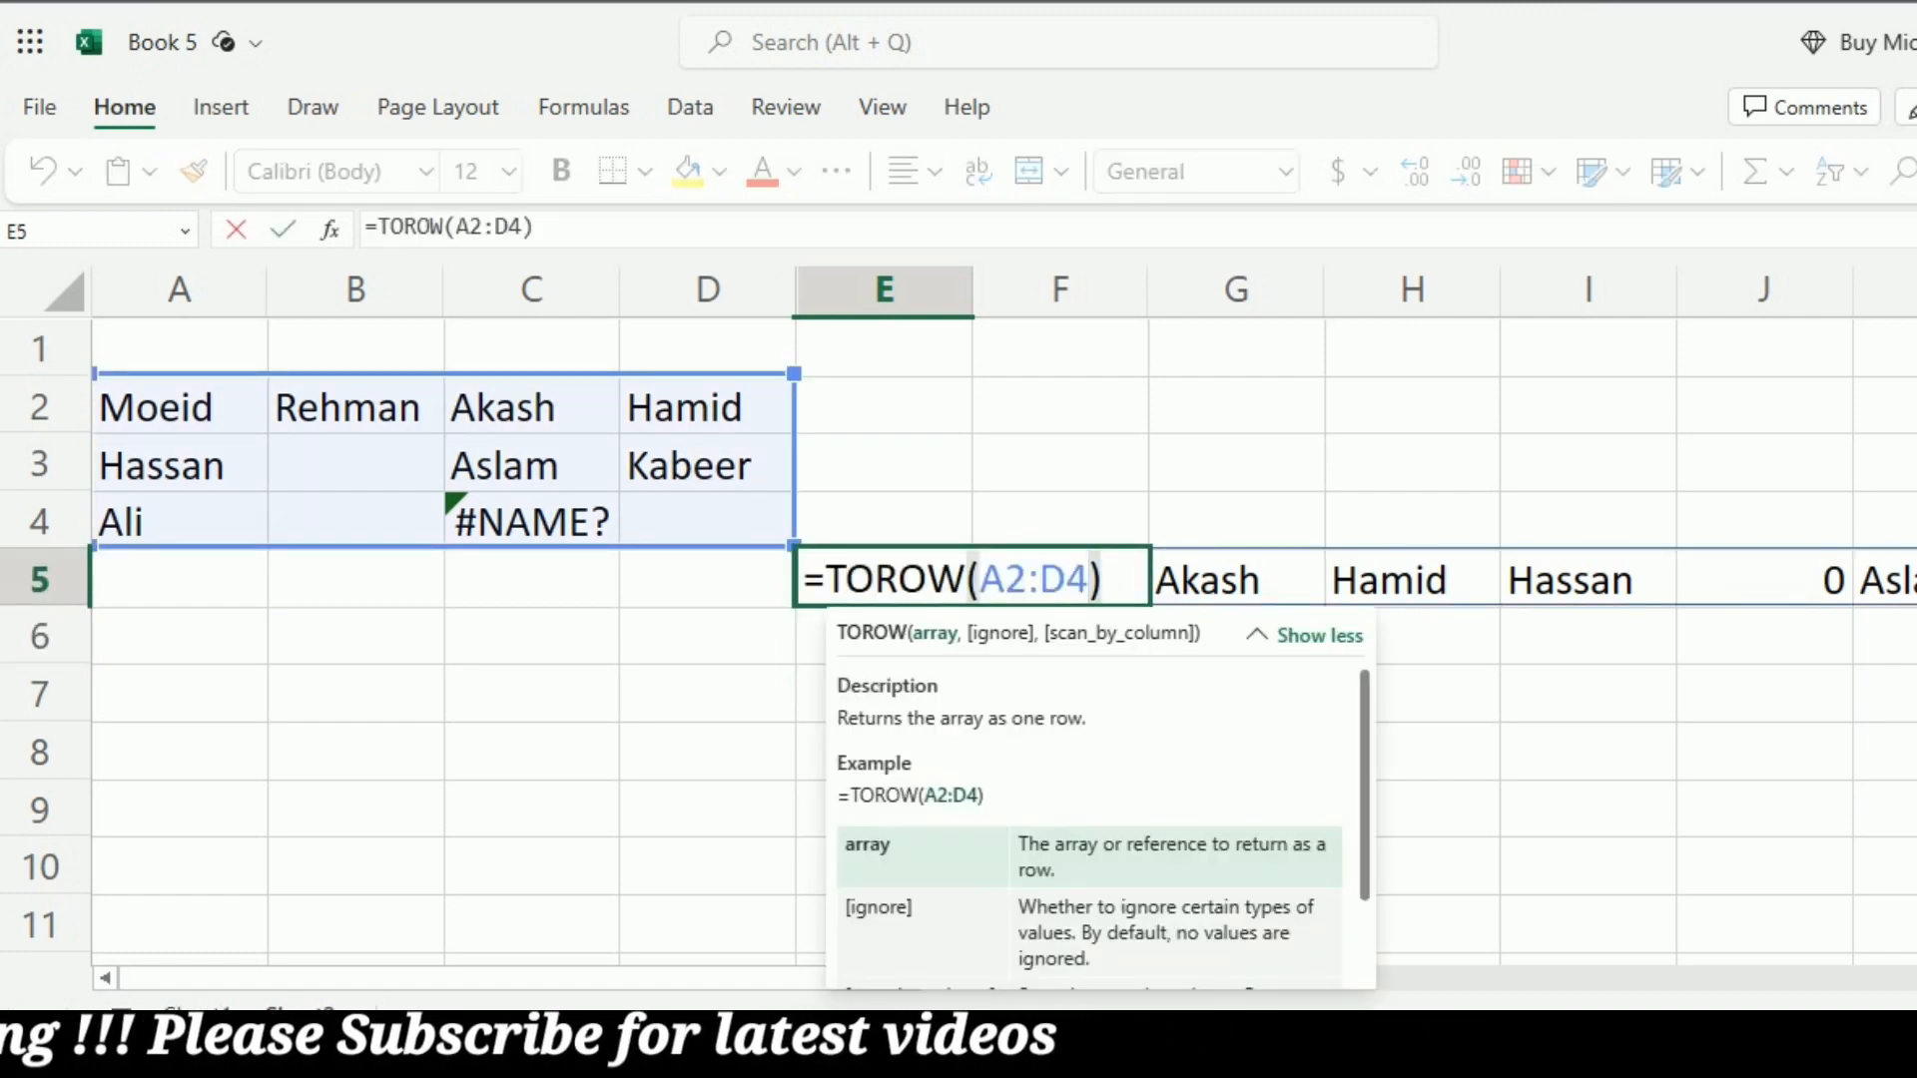
pyautogui.write(',')
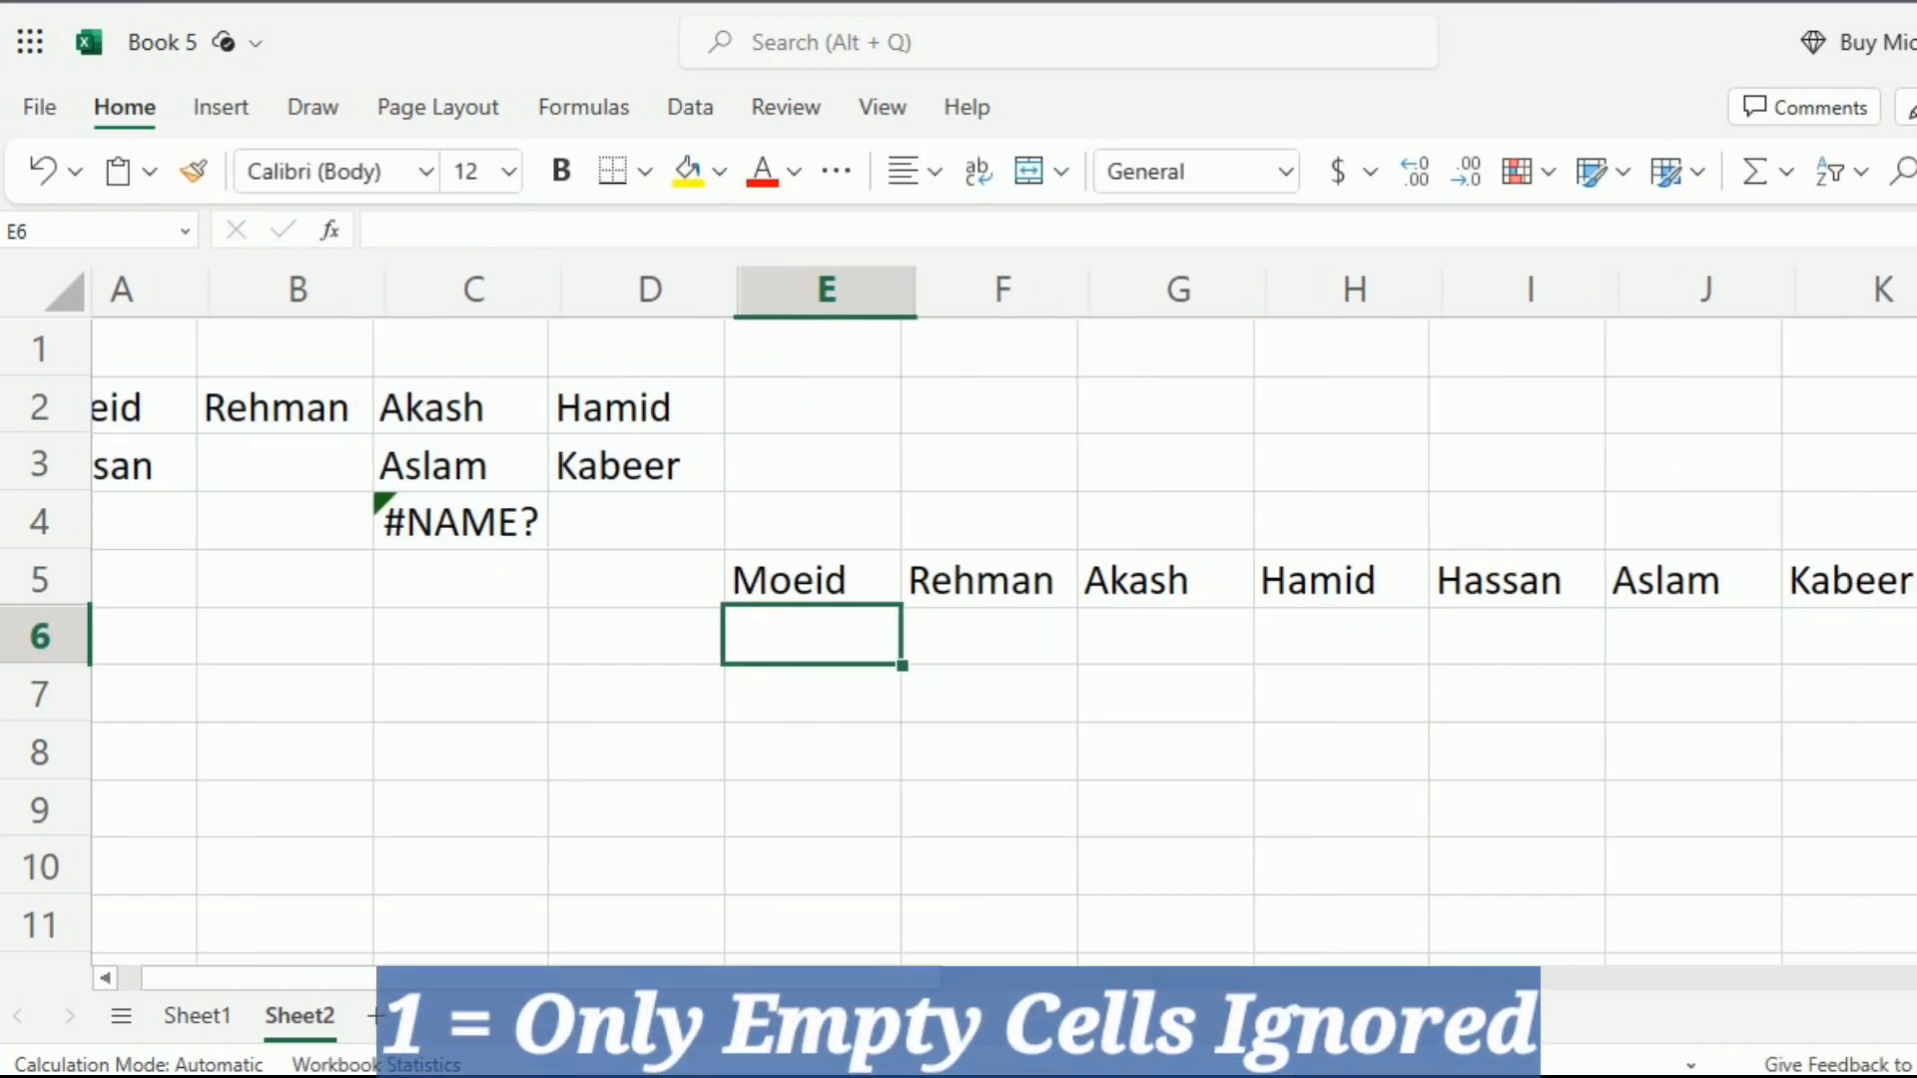
pyautogui.hscroll(3)
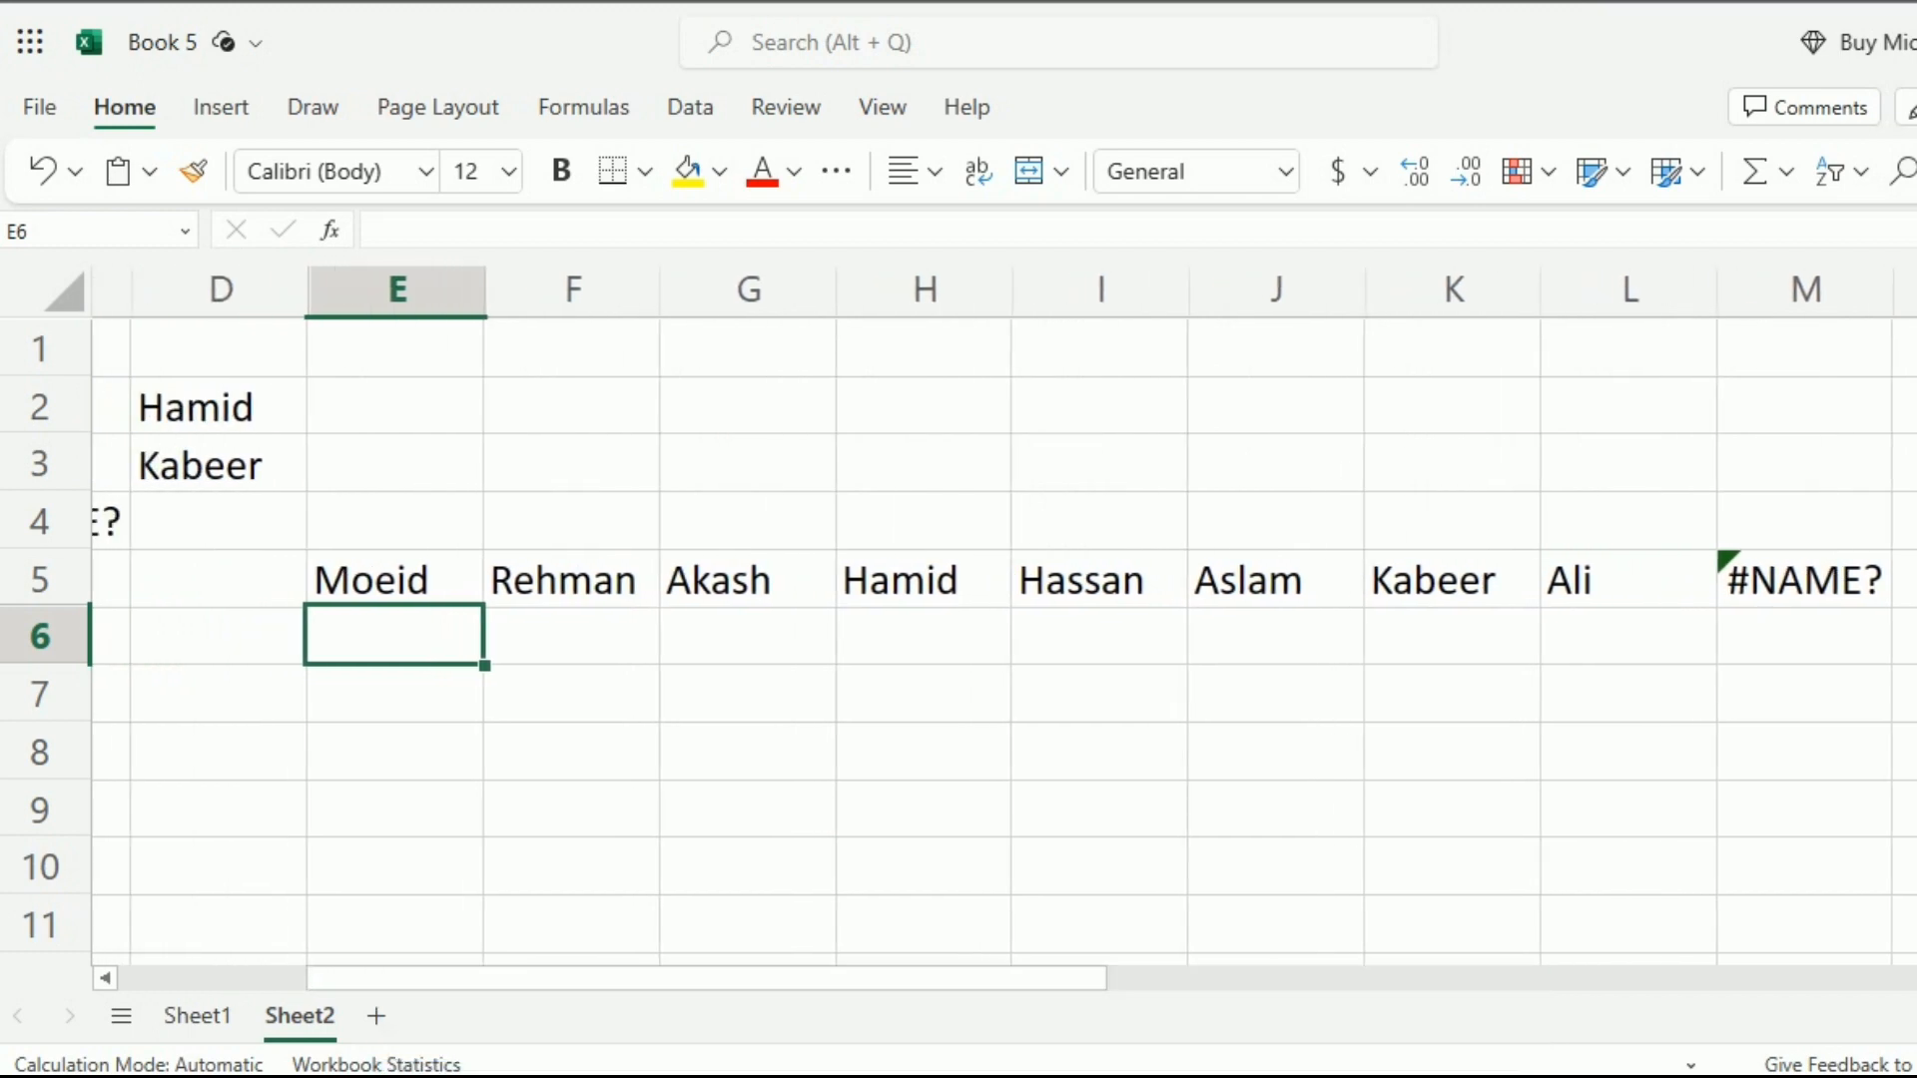
pyautogui.click(1802, 579)
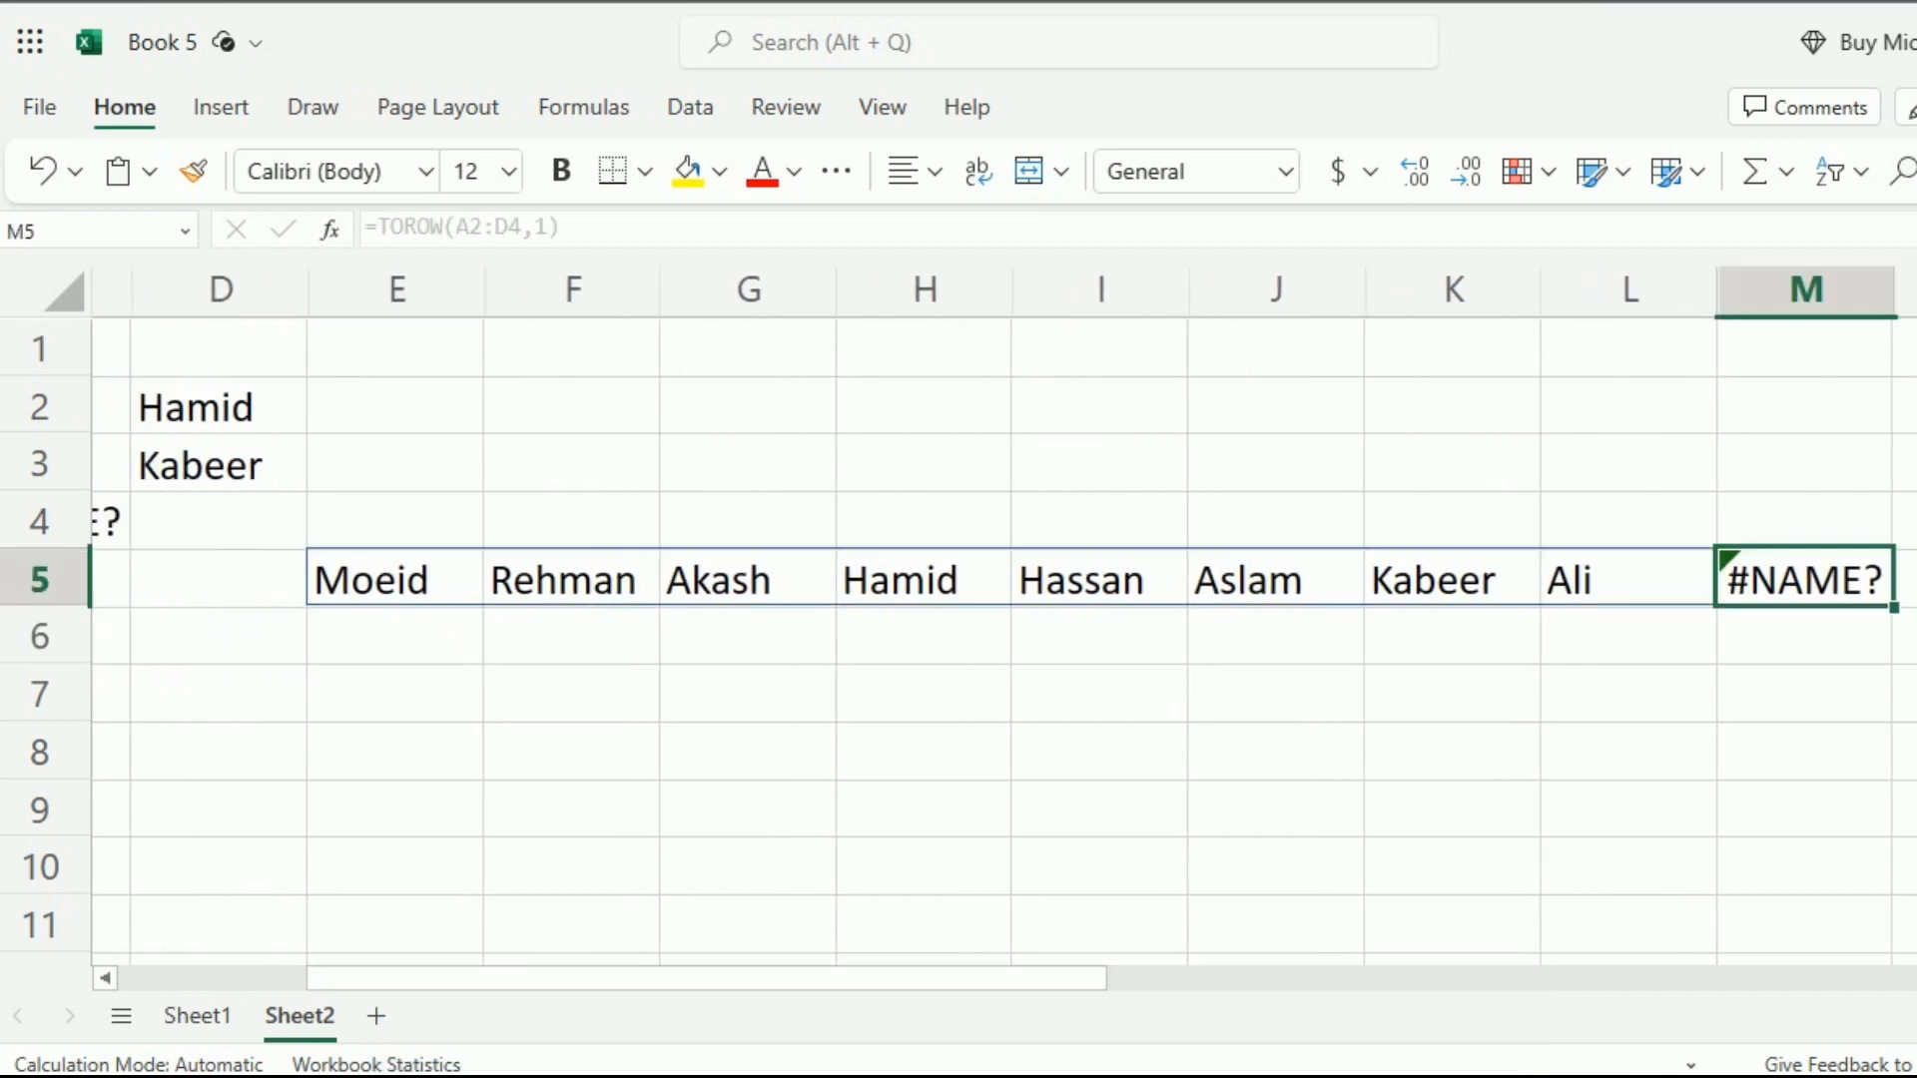
pyautogui.hscroll(-3)
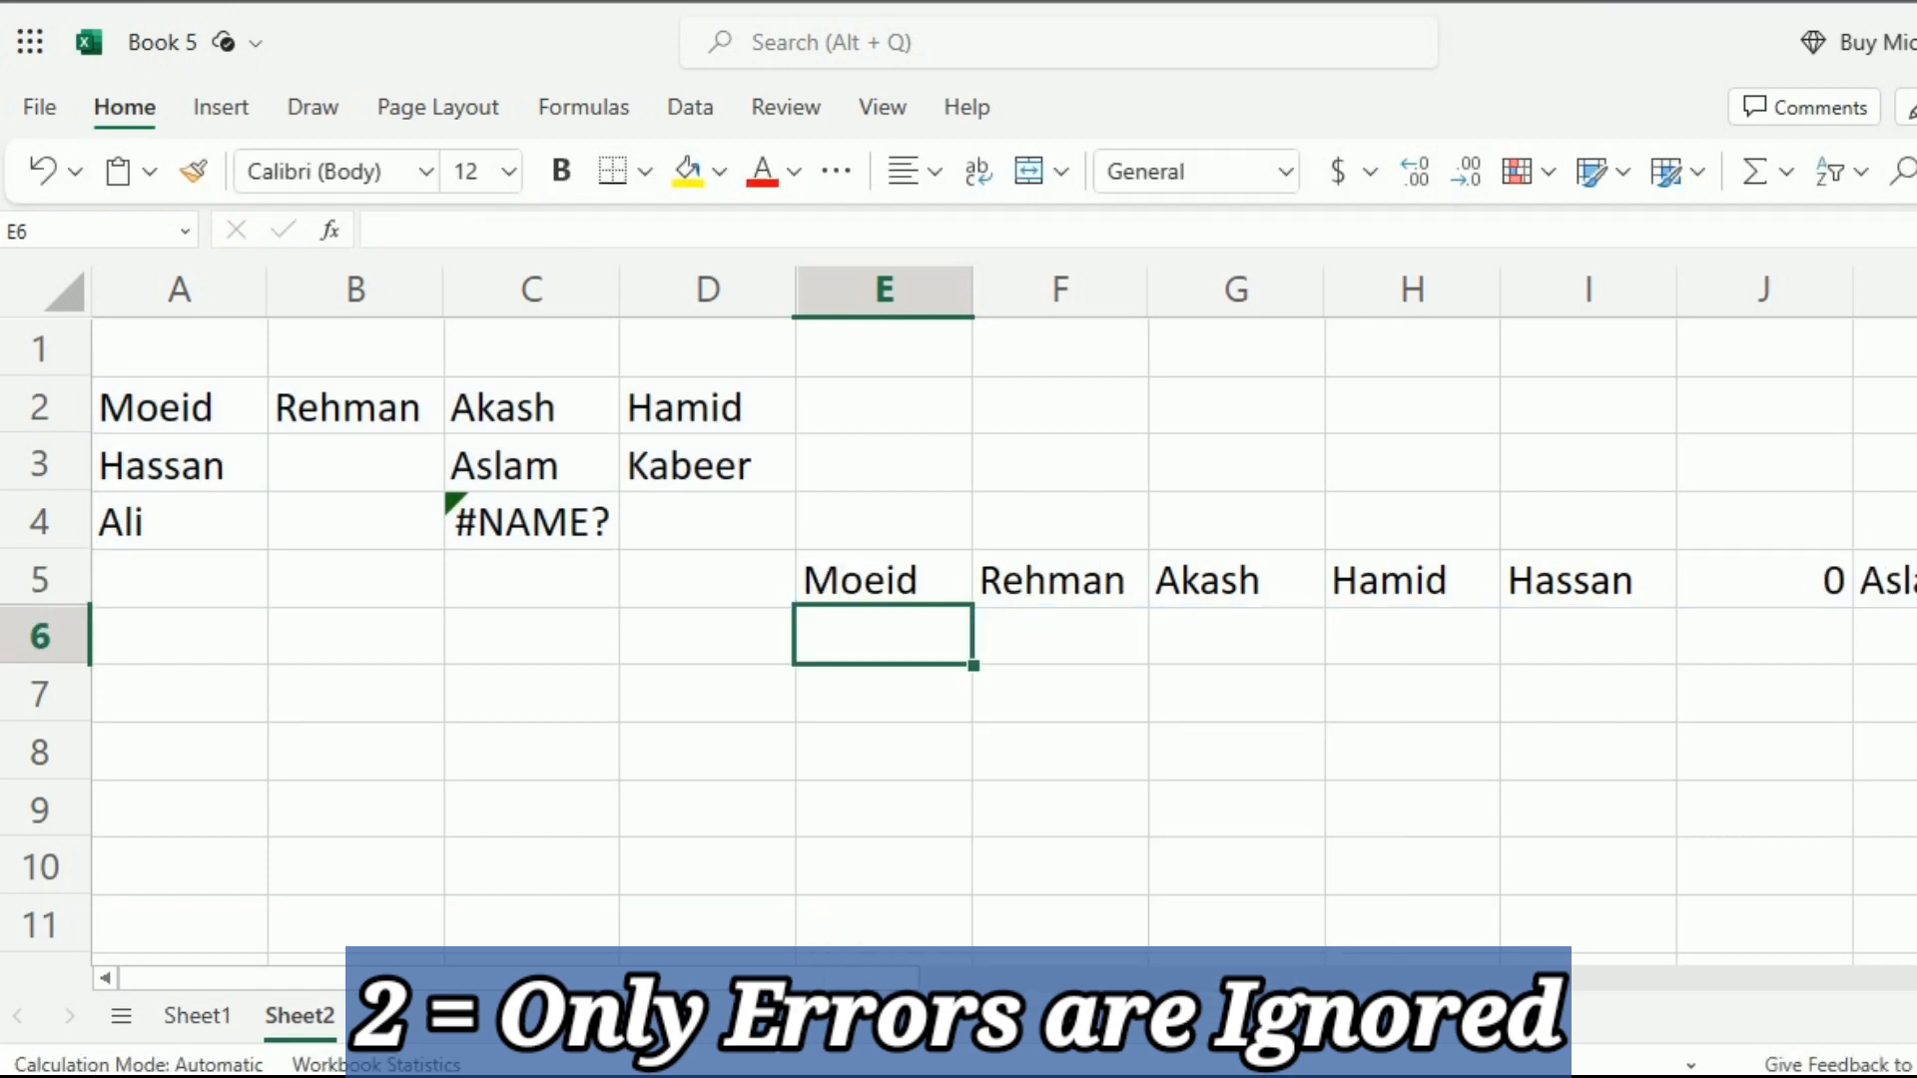
pyautogui.hscroll(3)
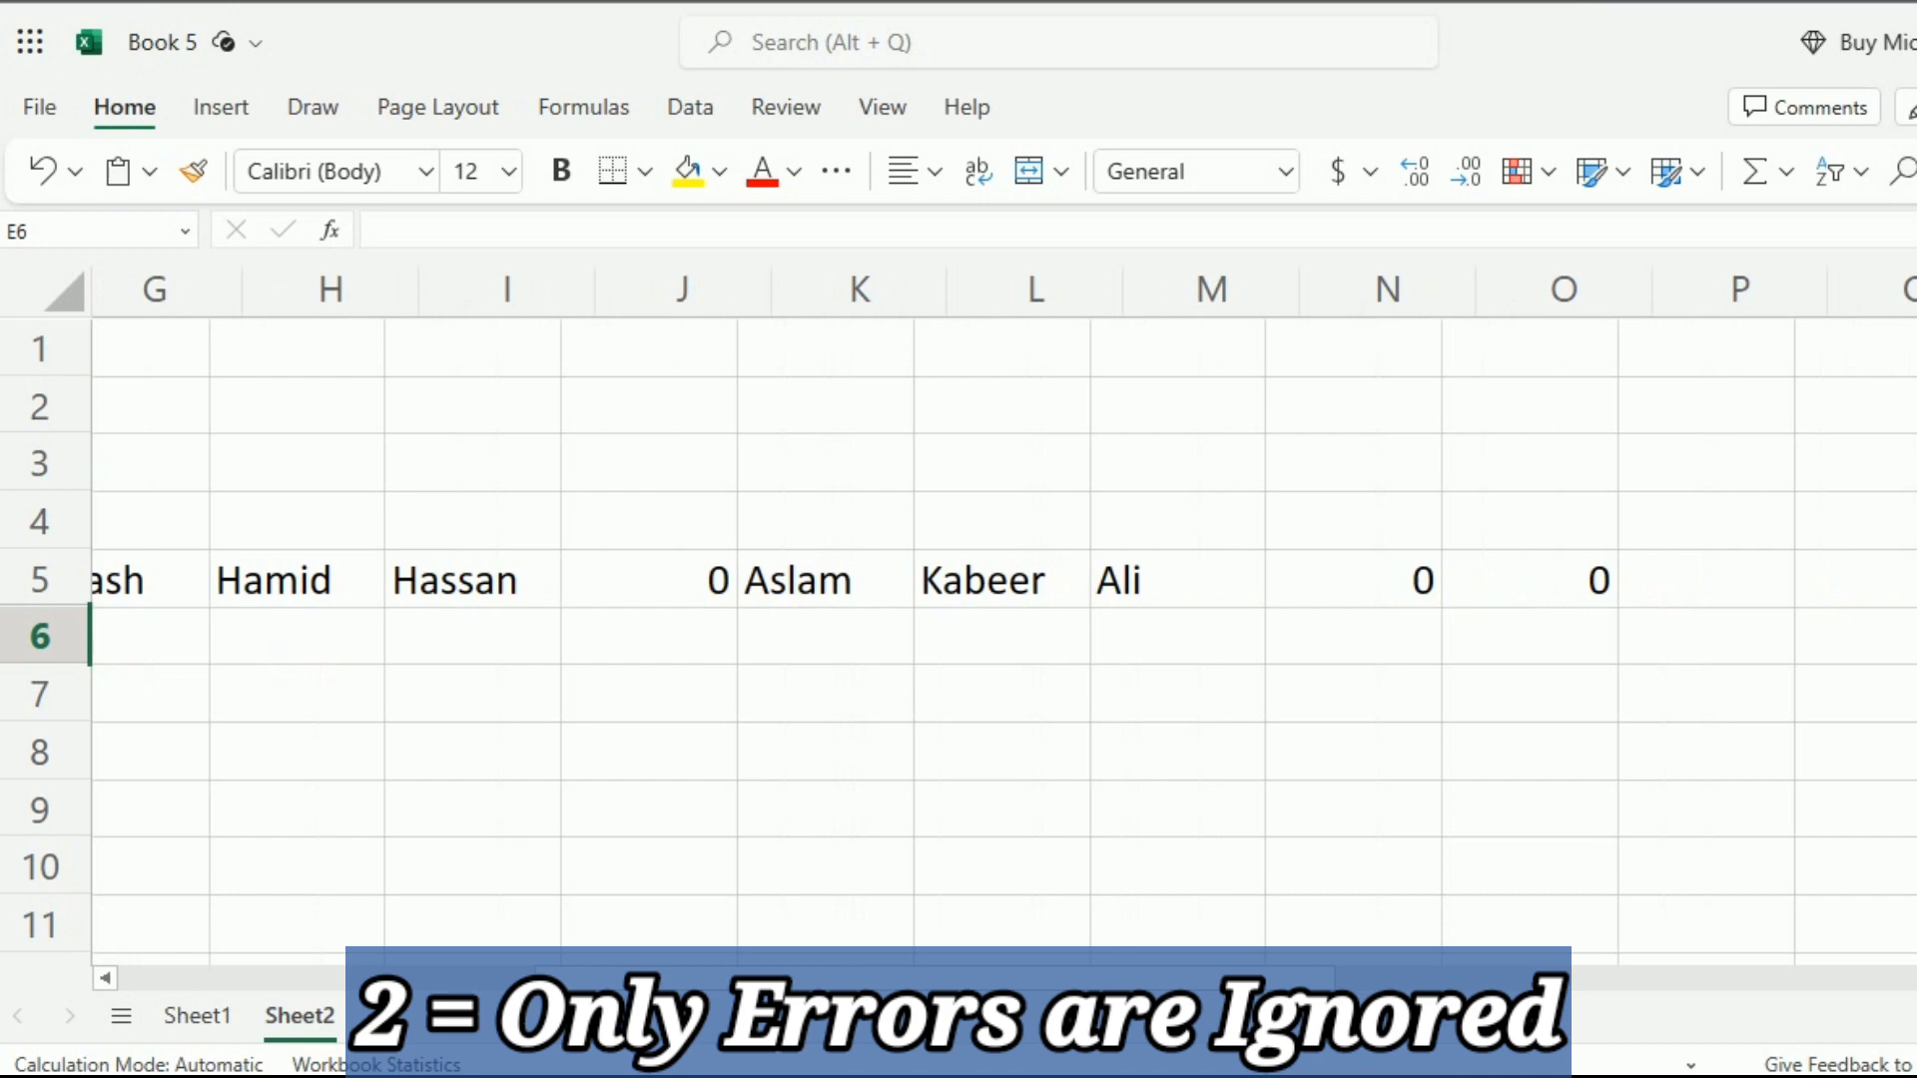
pyautogui.hscroll(-3)
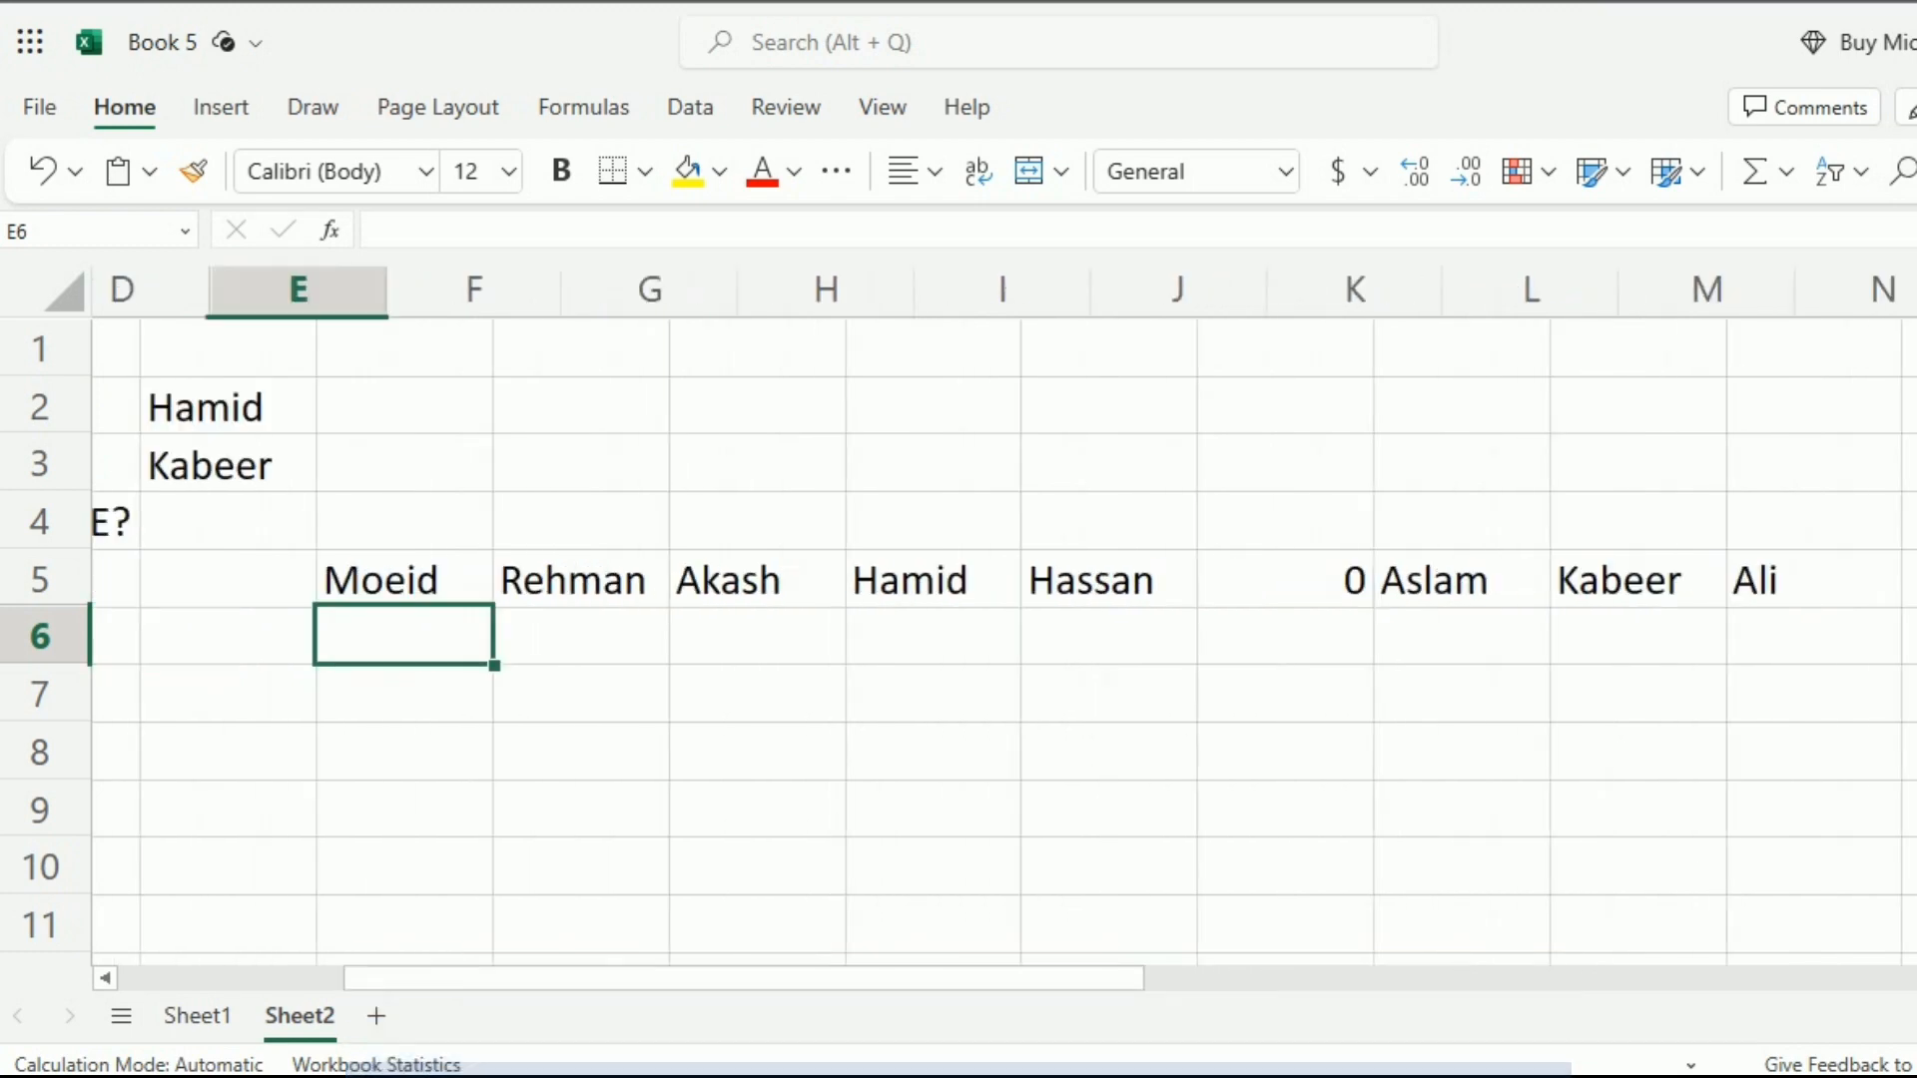
# - Change the E5 formula's ignore value from 2 to 3, giving =TOROW(A2:D4,3)
pyautogui.write('=TOROW(A2:D4,2)')
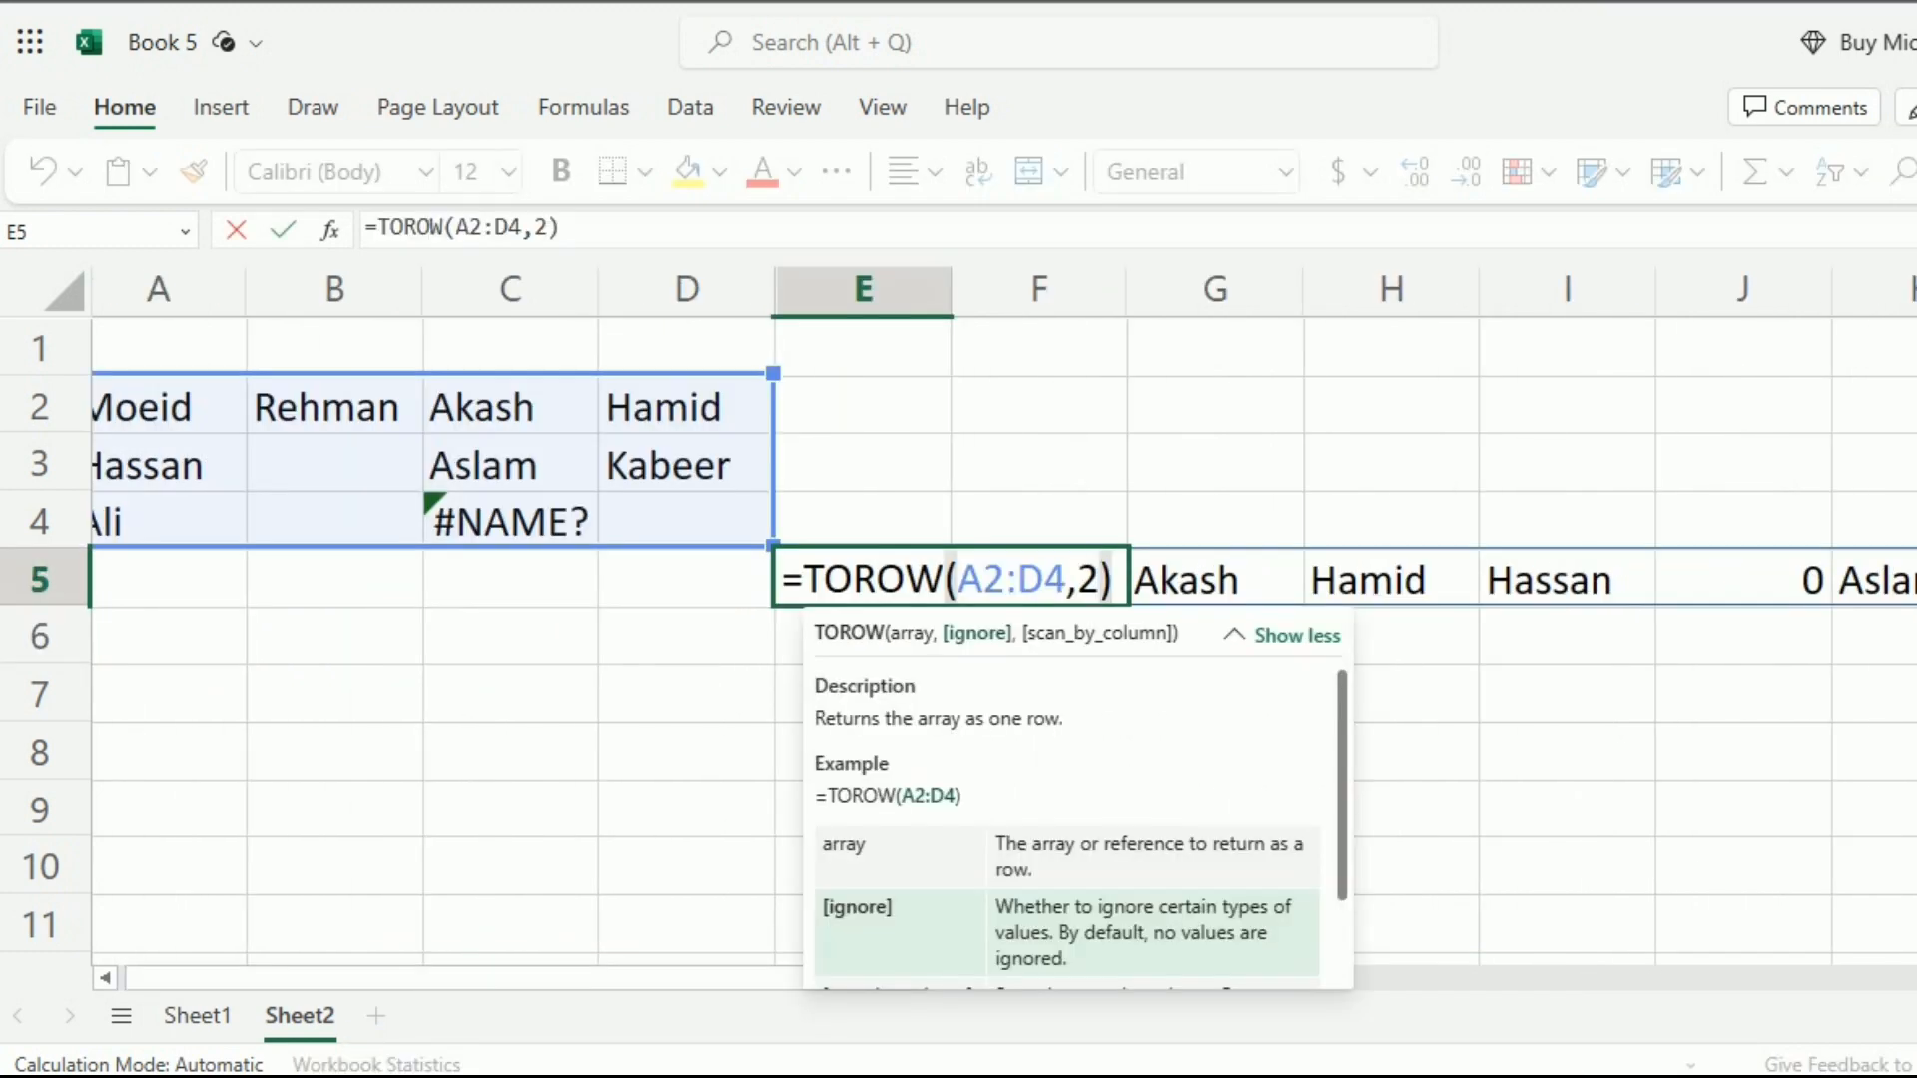
pyautogui.press('Backspace')
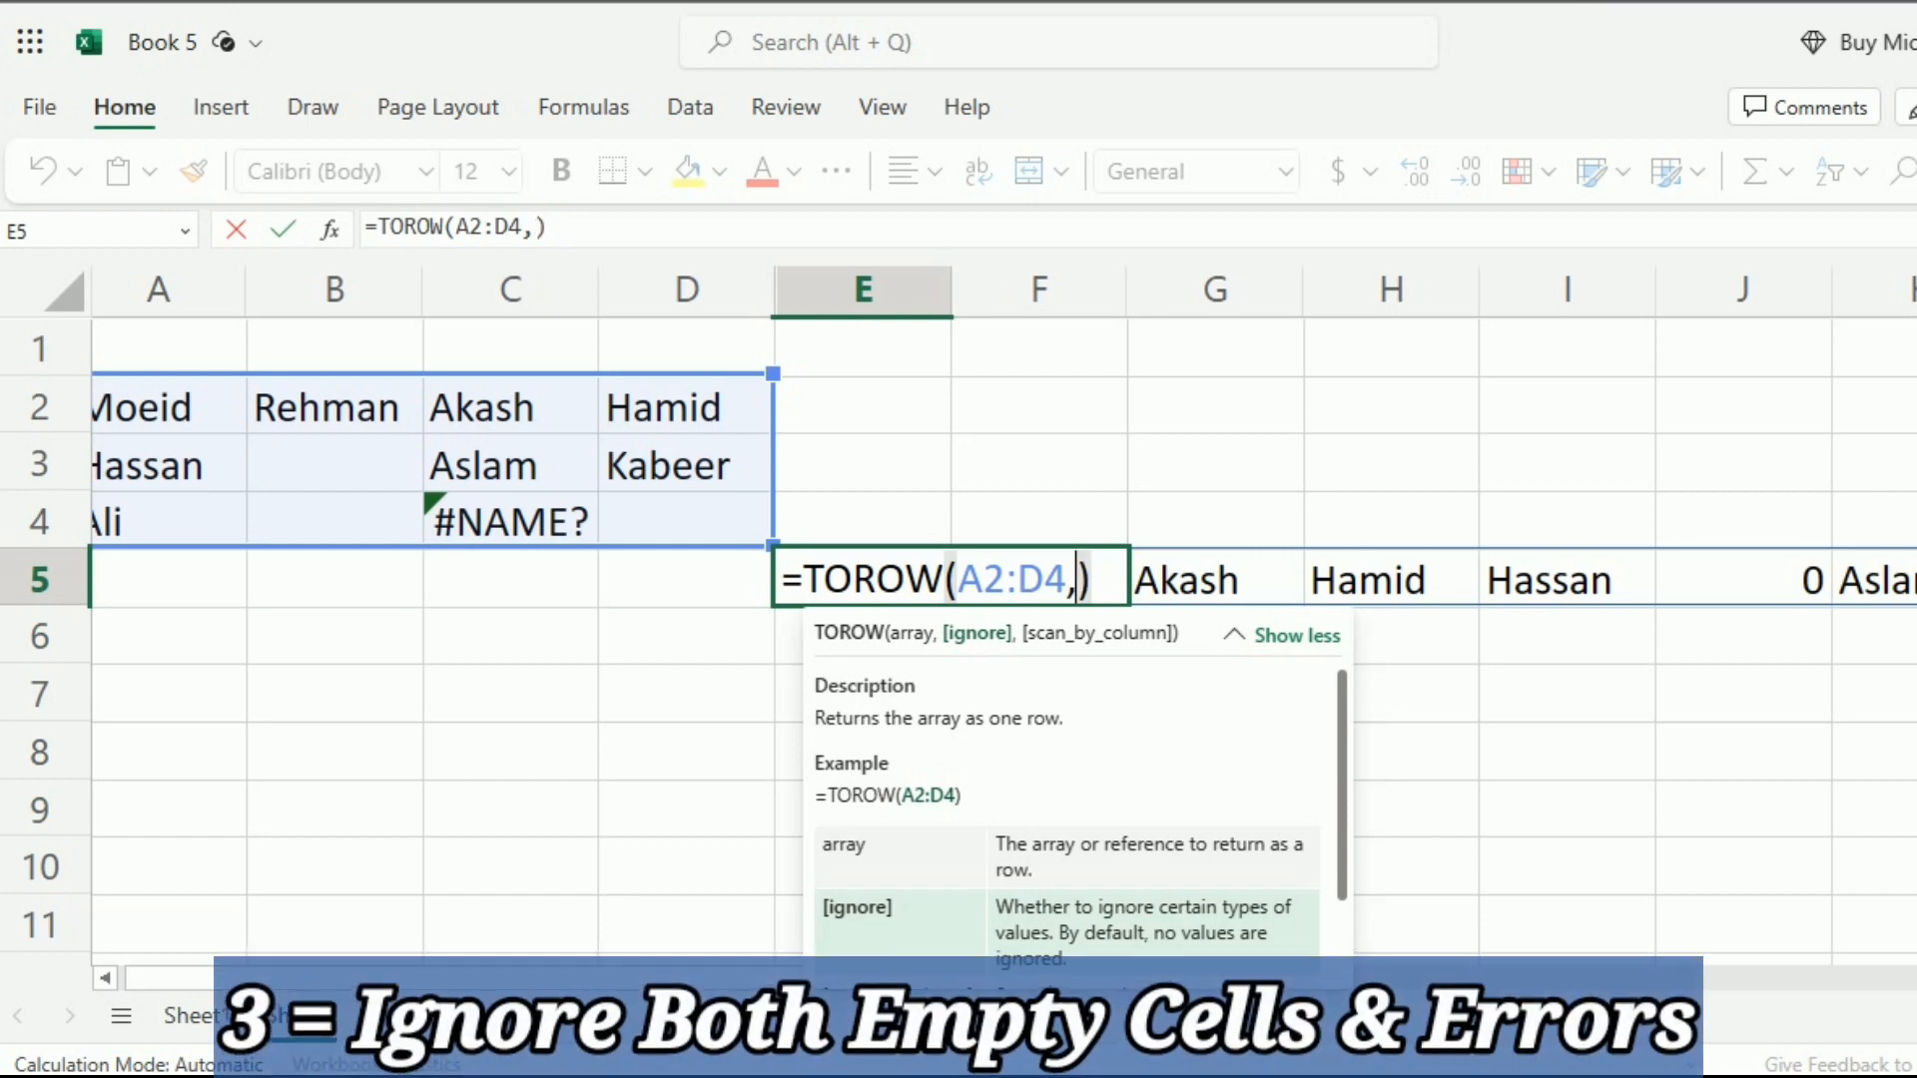
pyautogui.write('3')
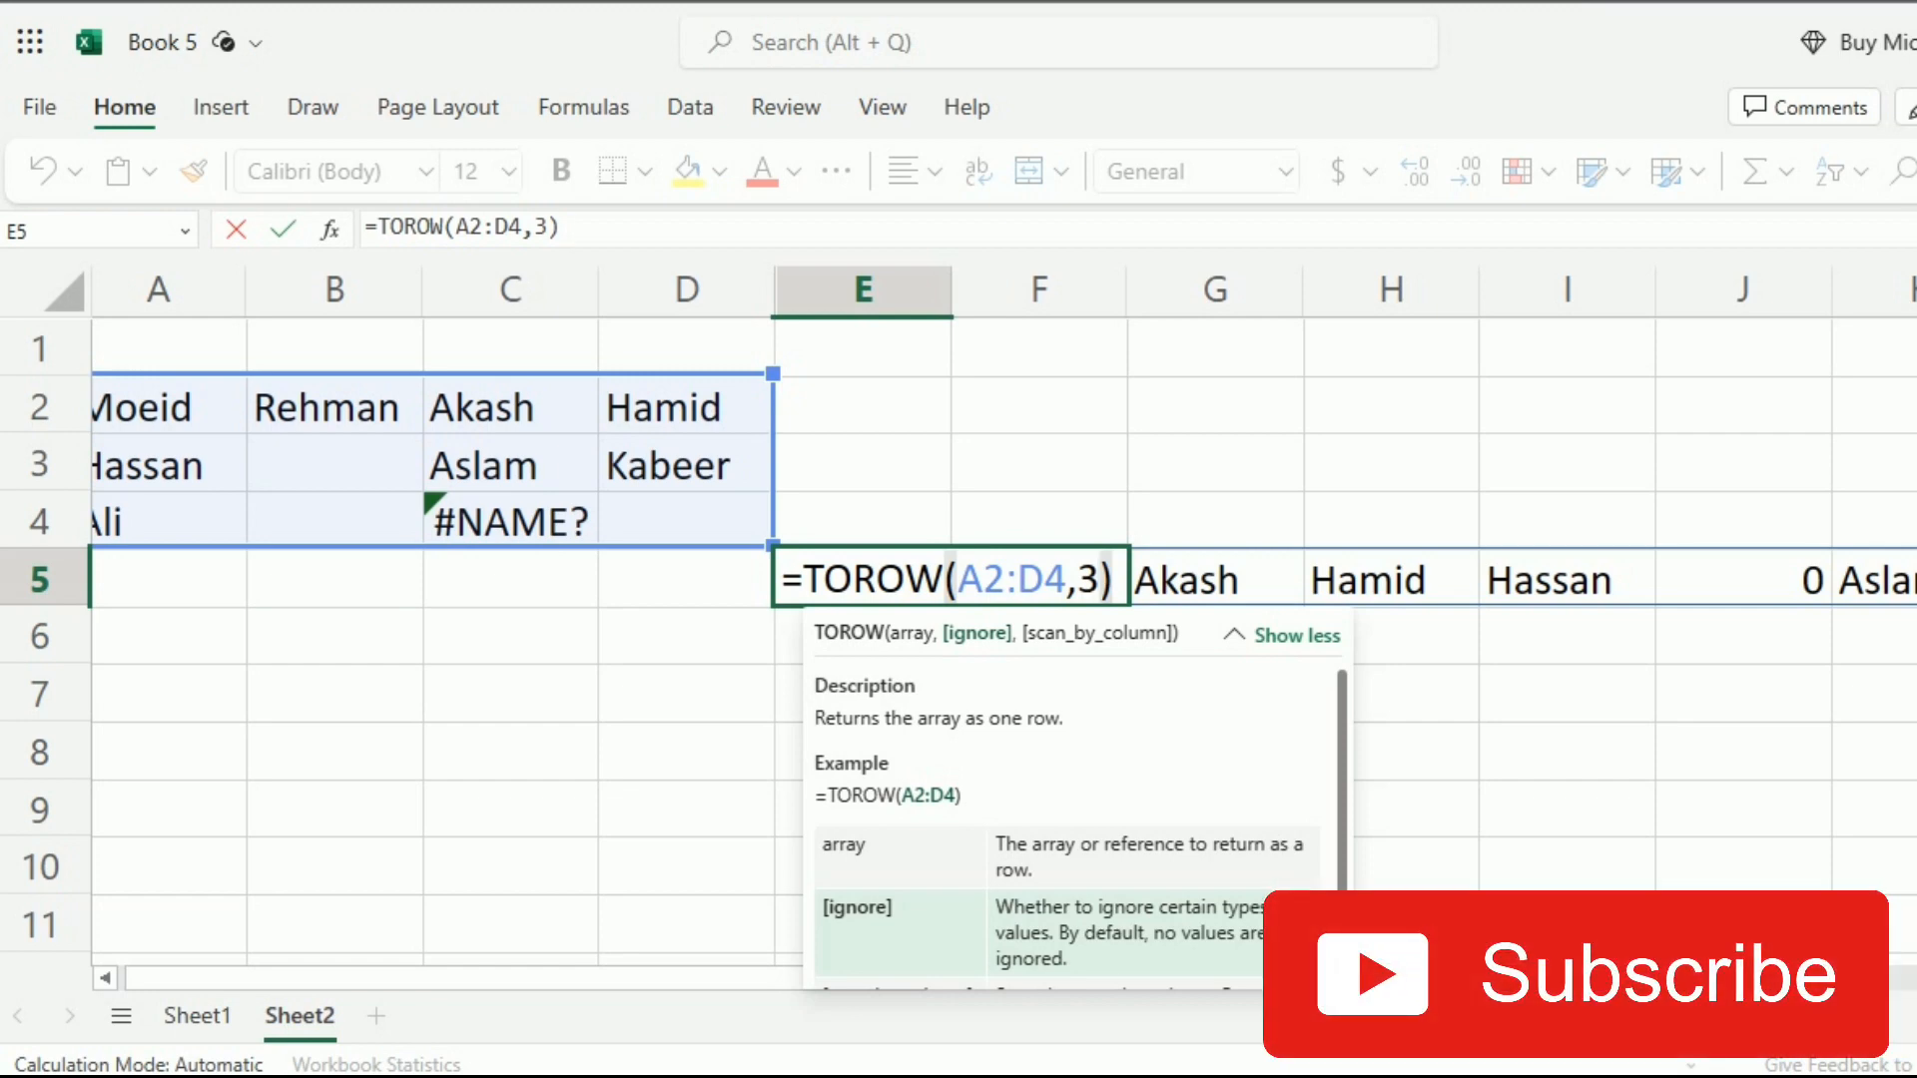
pyautogui.press('Enter')
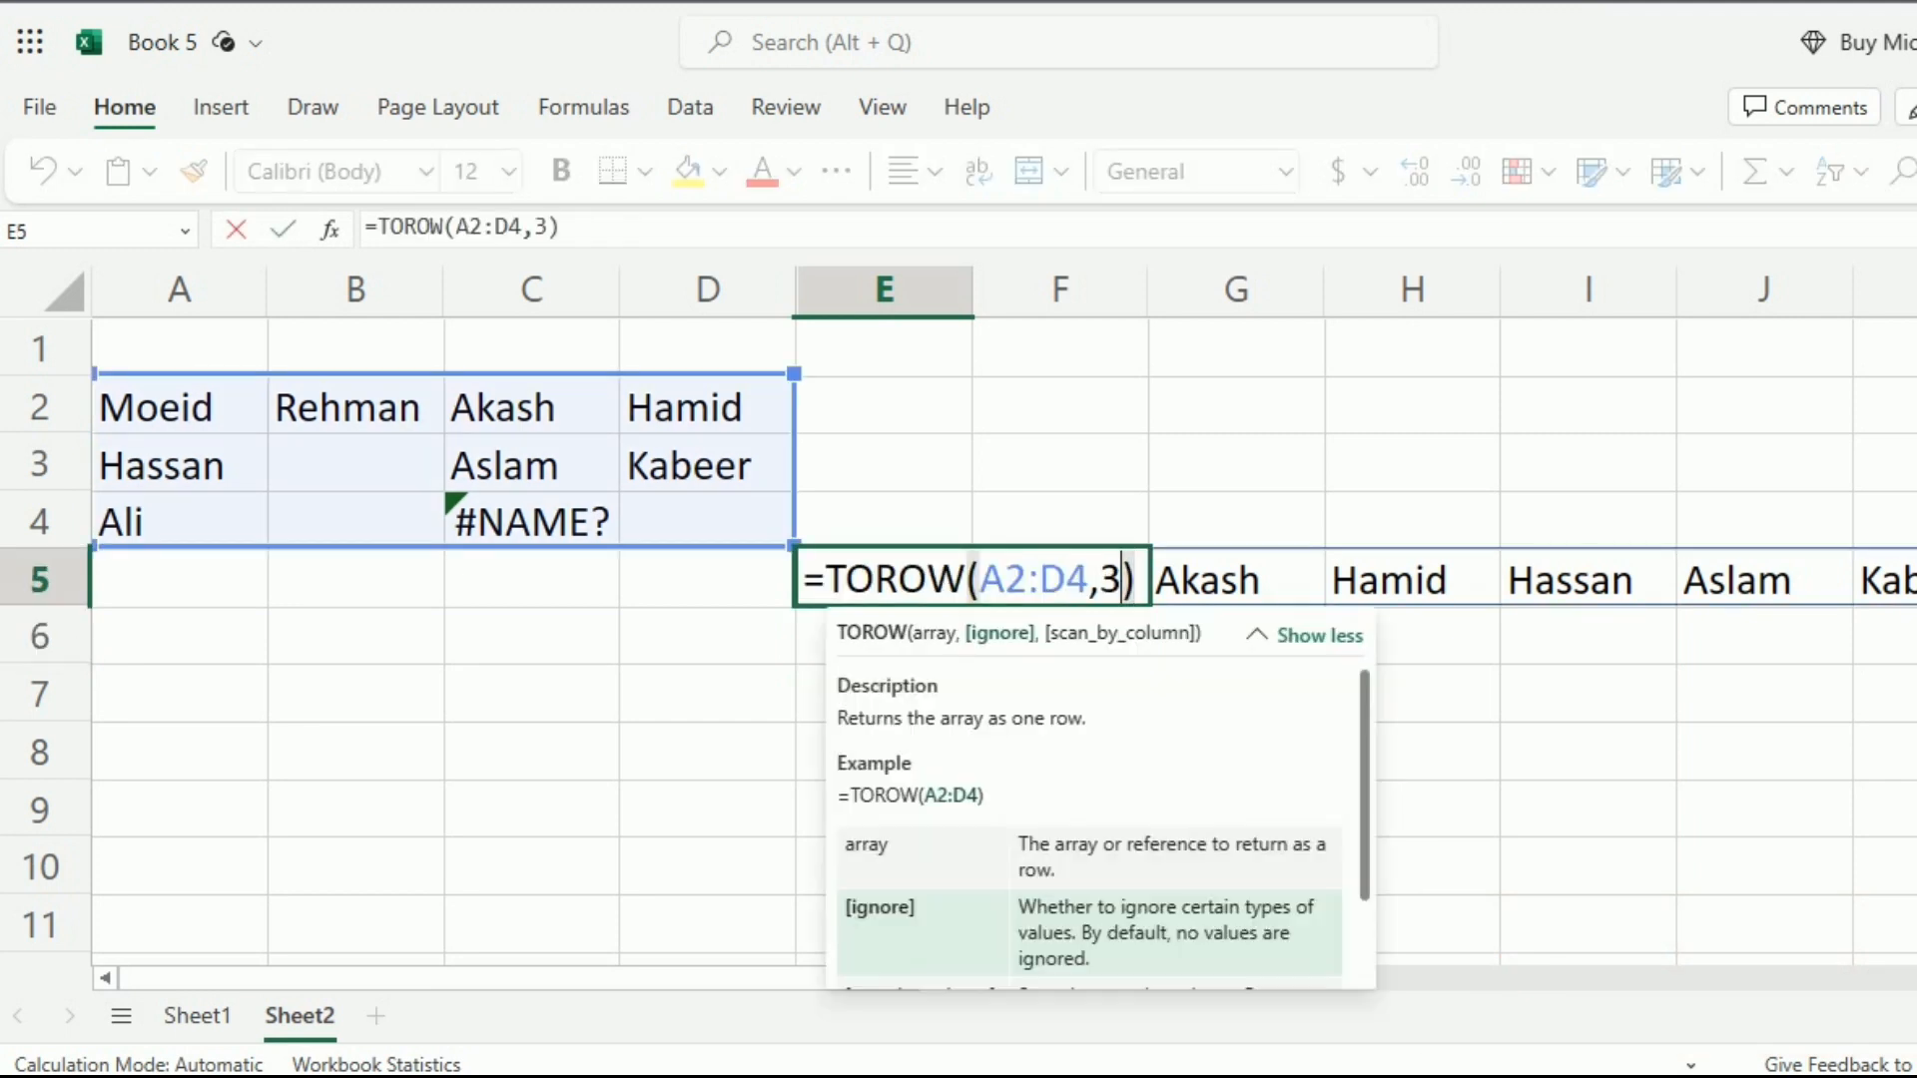
# - Add TRUE as the scan-by-column argument, making =TOROW(A2:D4,3,TRUE)
pyautogui.write(',')
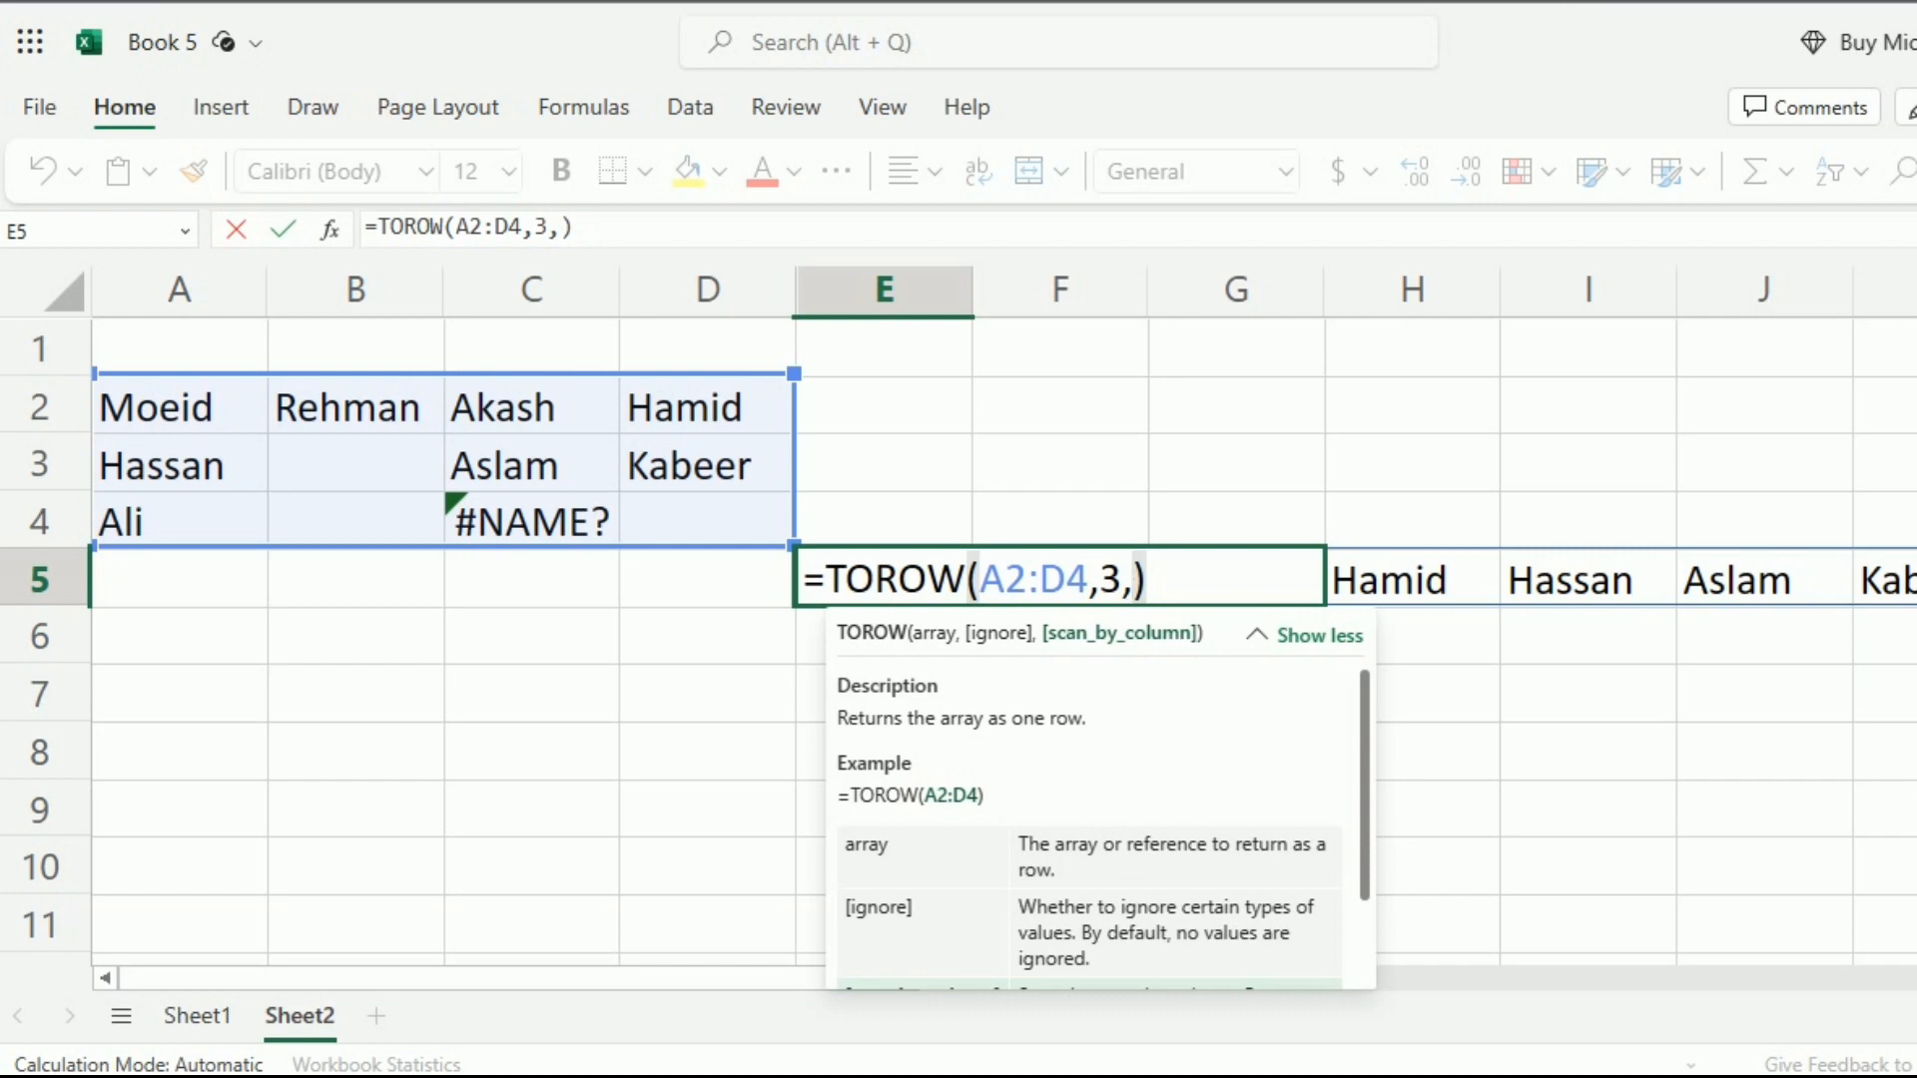
pyautogui.write('t')
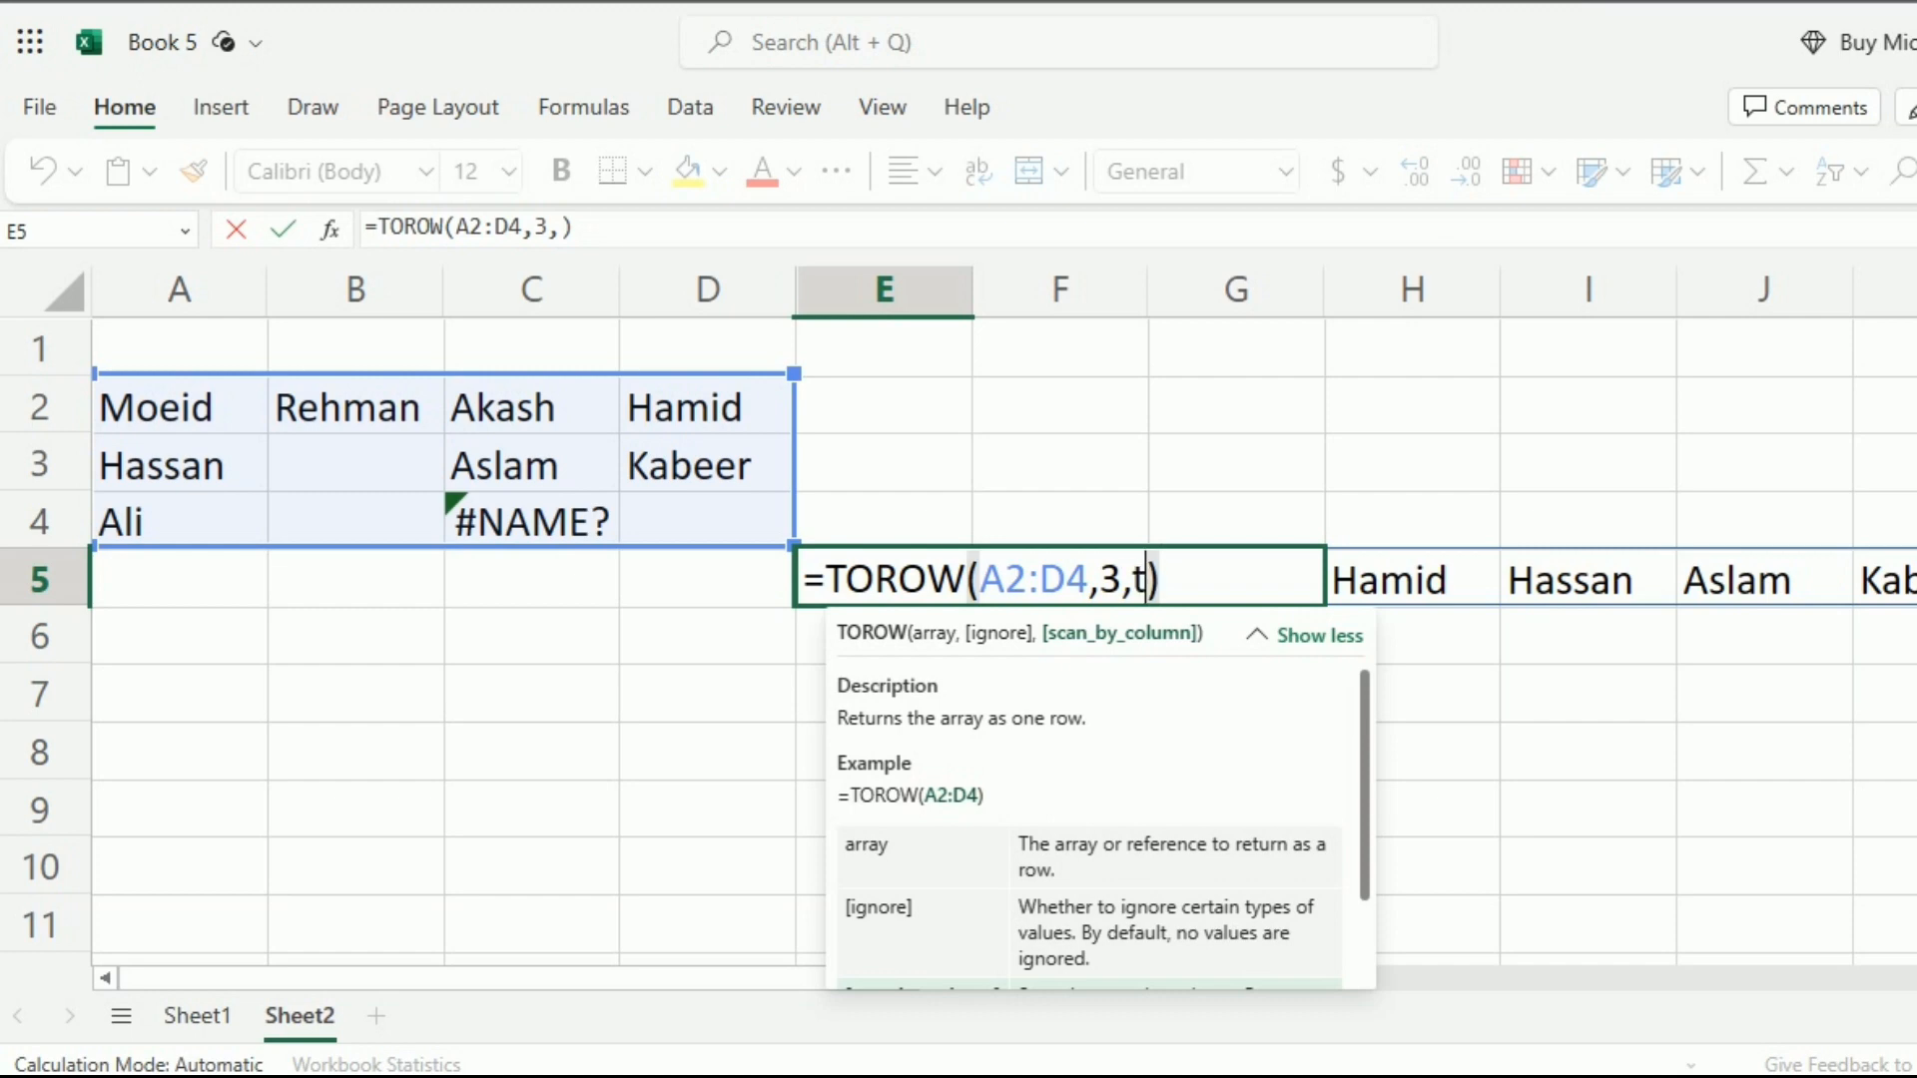
pyautogui.write('ure')
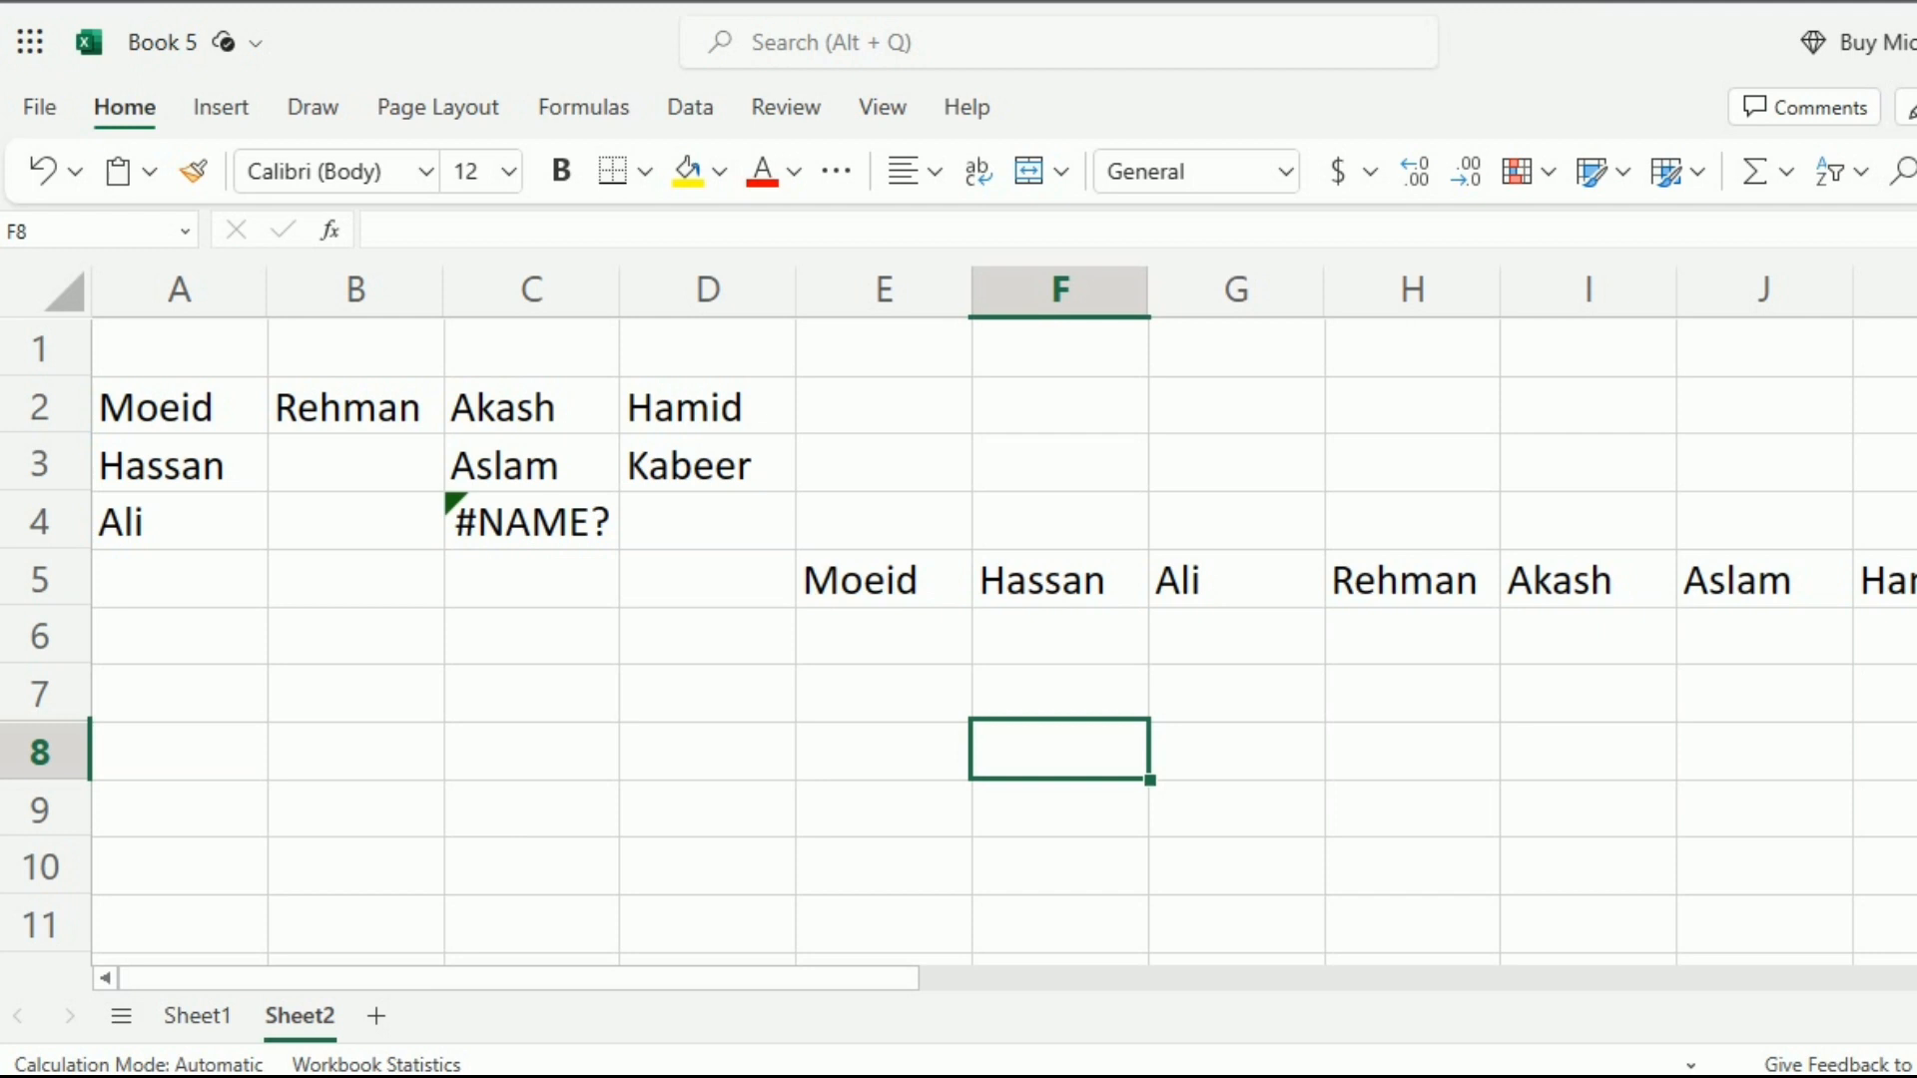
pyautogui.click(882, 578)
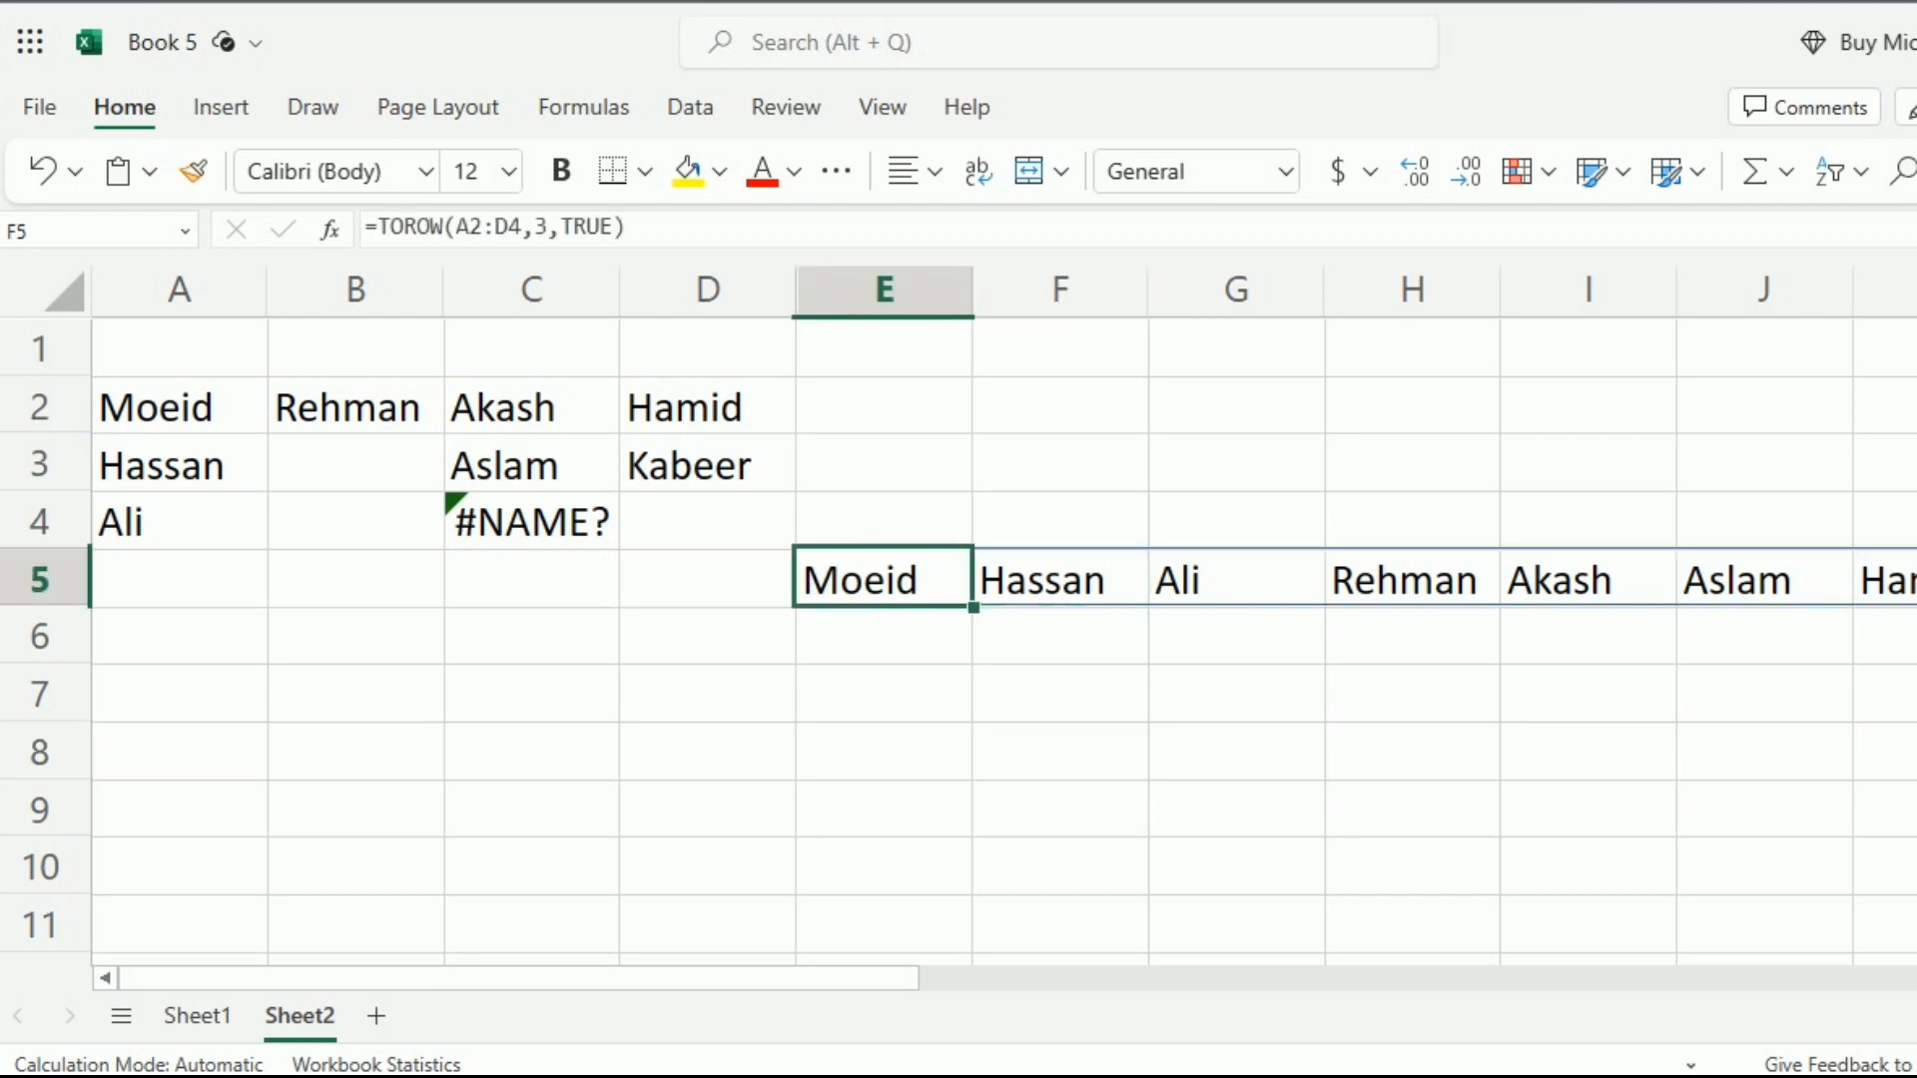
pyautogui.click(1236, 578)
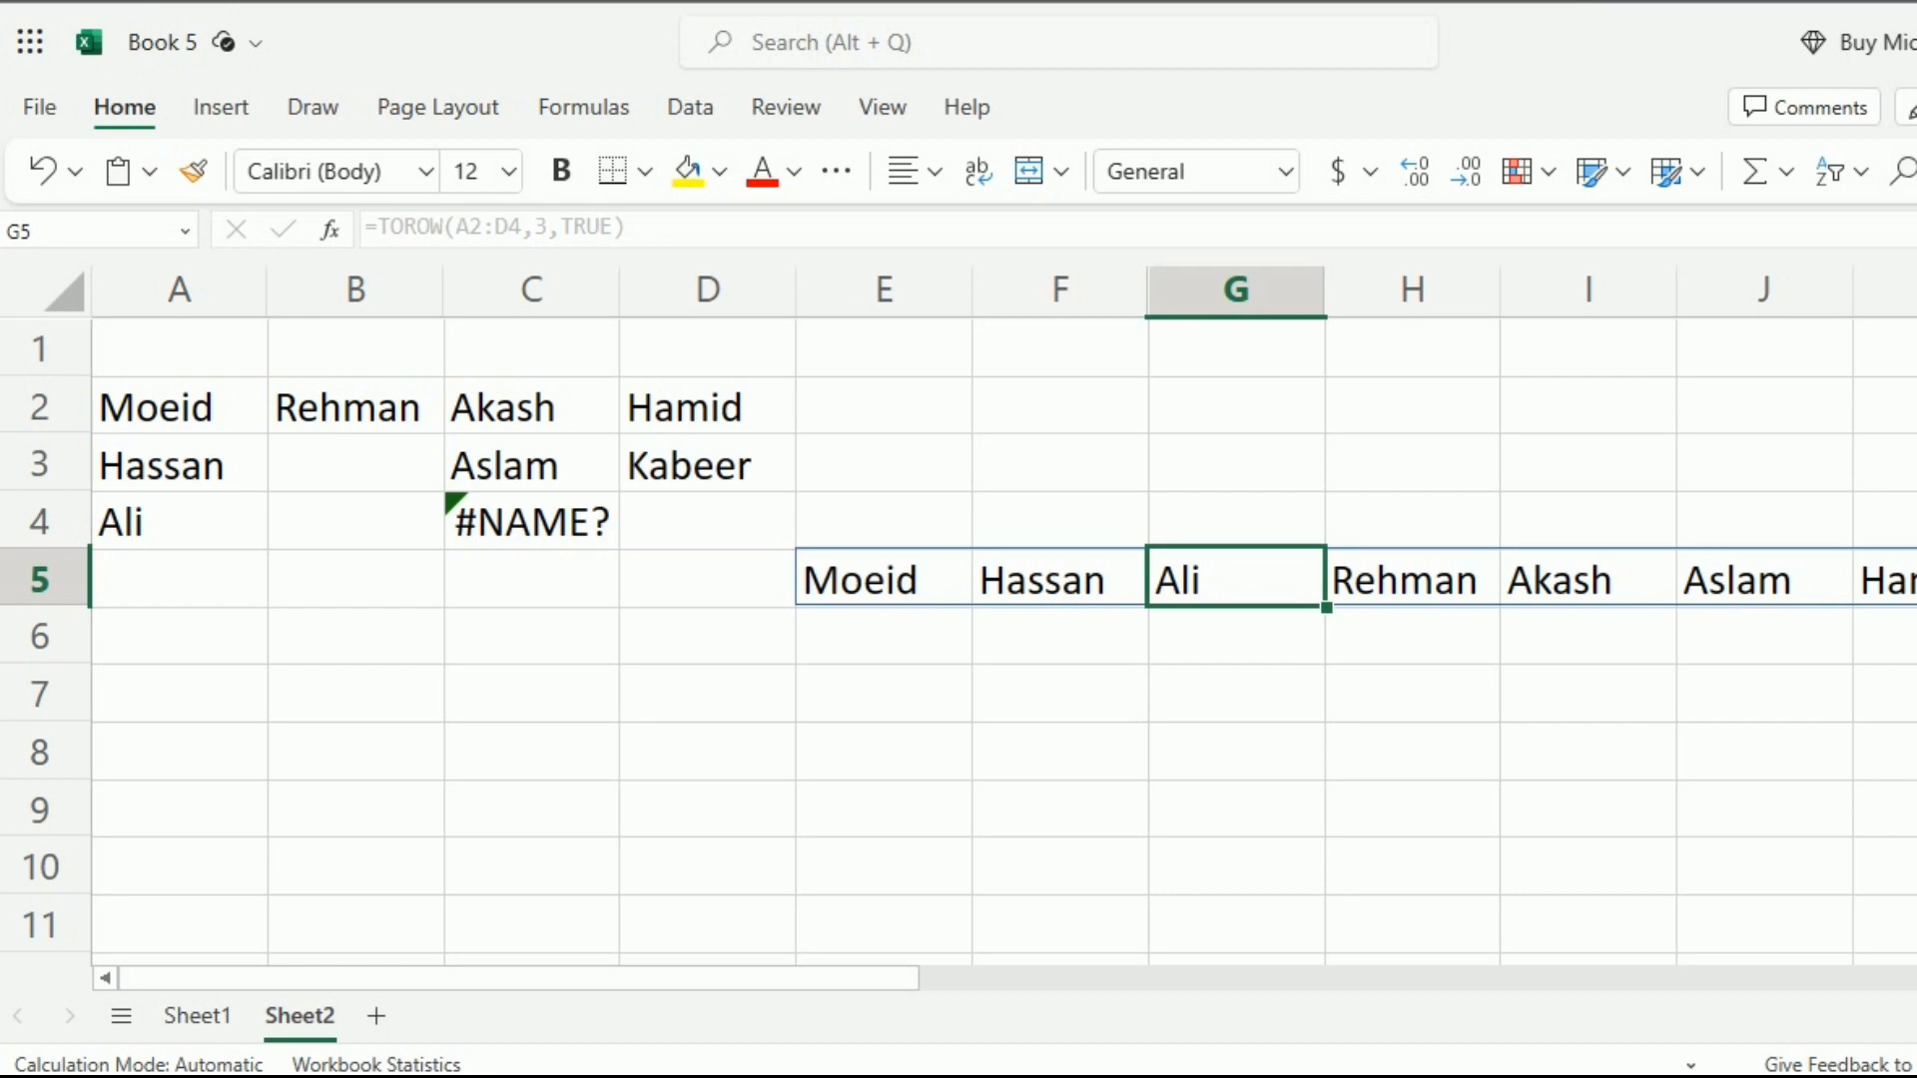
pyautogui.click(1411, 579)
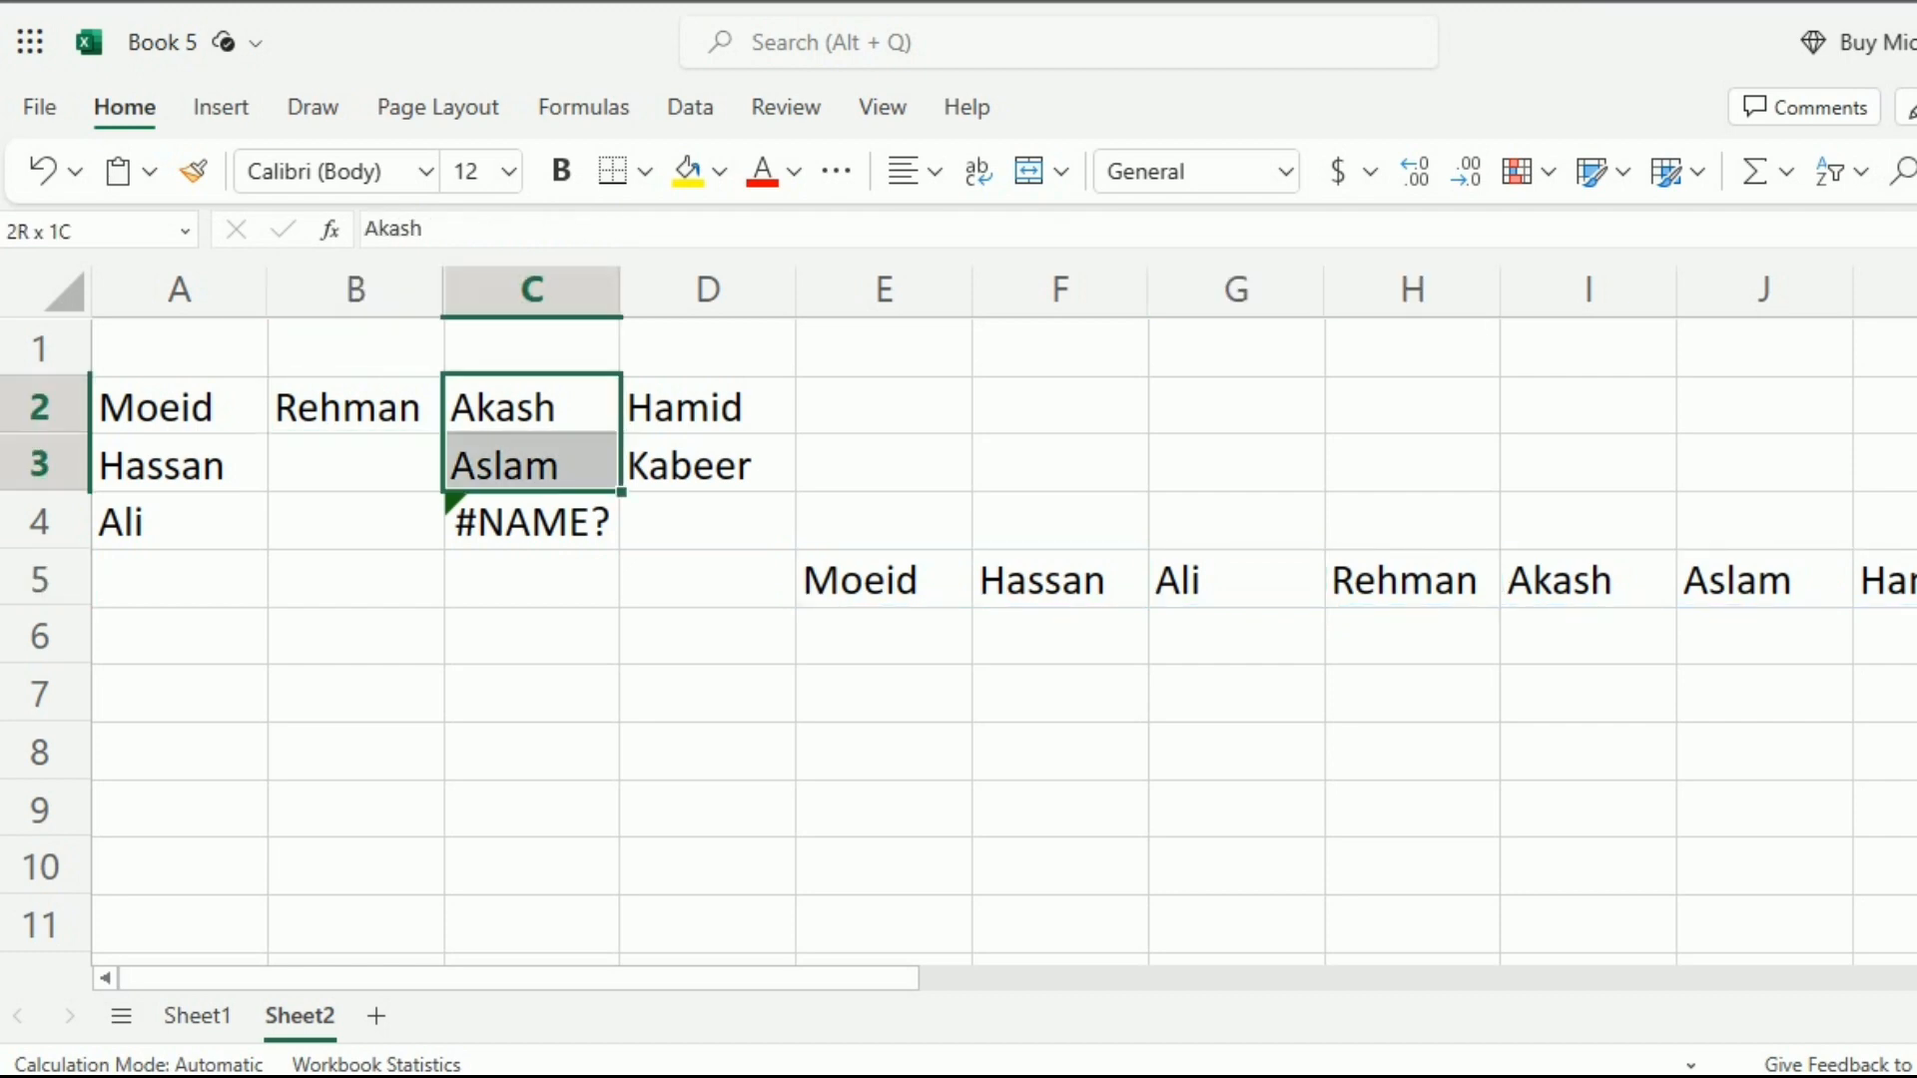
pyautogui.click(882, 579)
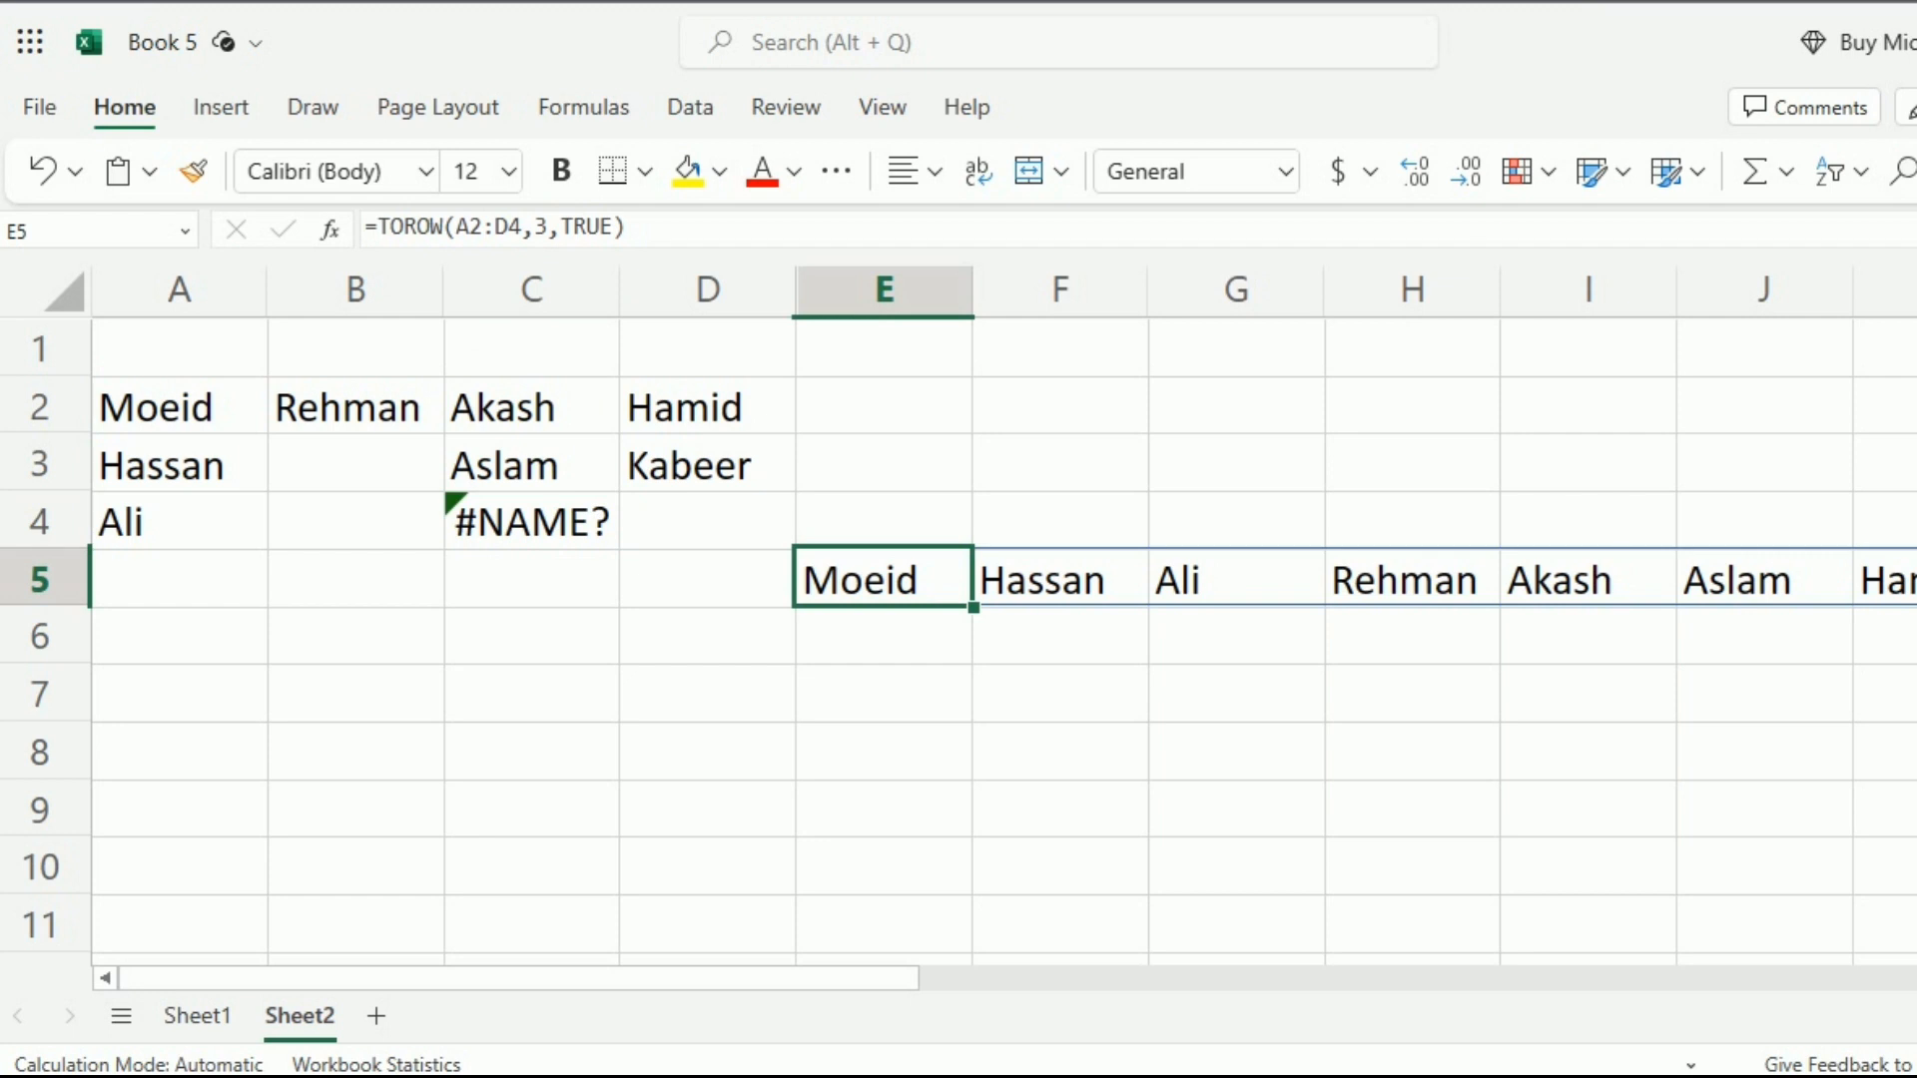